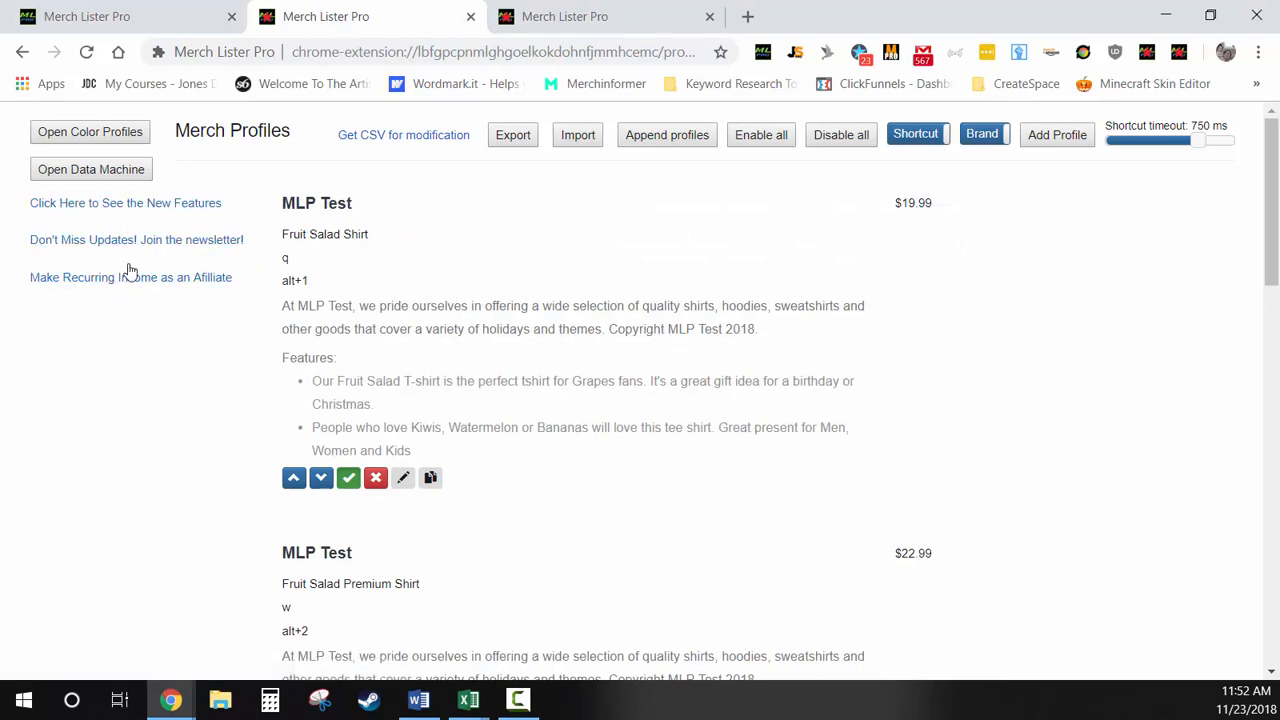
pyautogui.moveTo(128, 377)
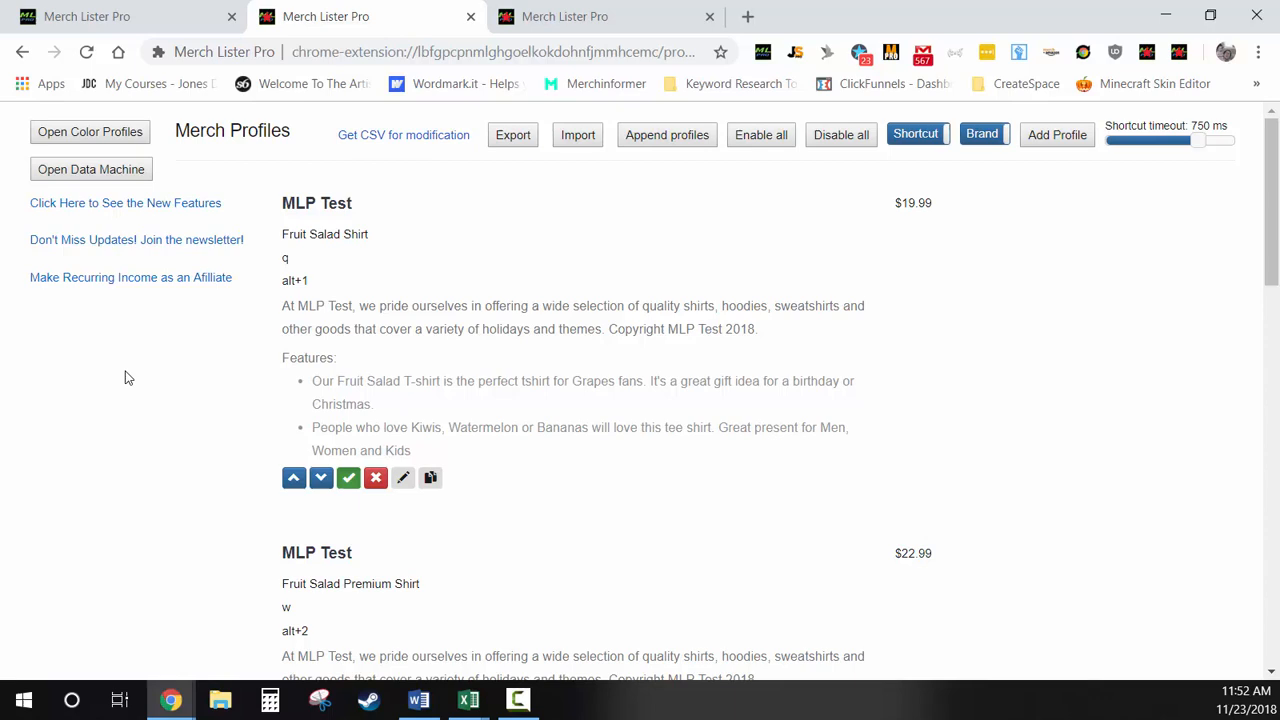
pyautogui.moveTo(170, 328)
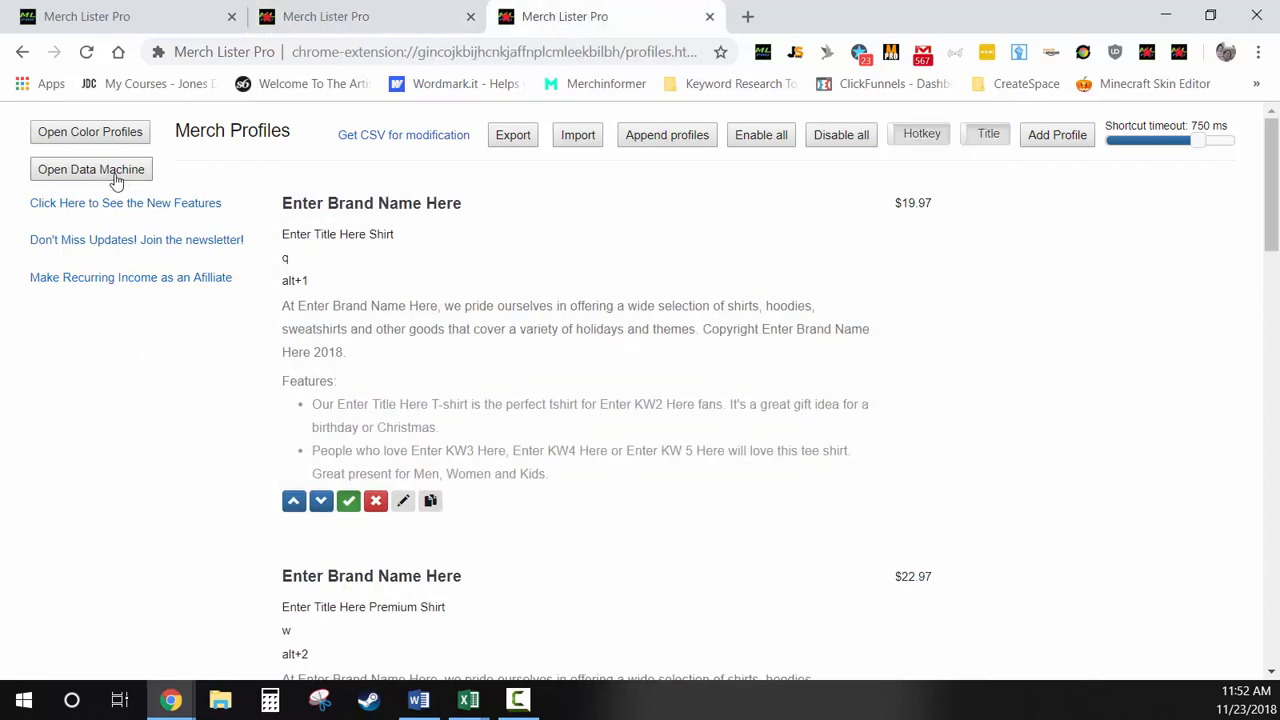
pyautogui.click(90, 169)
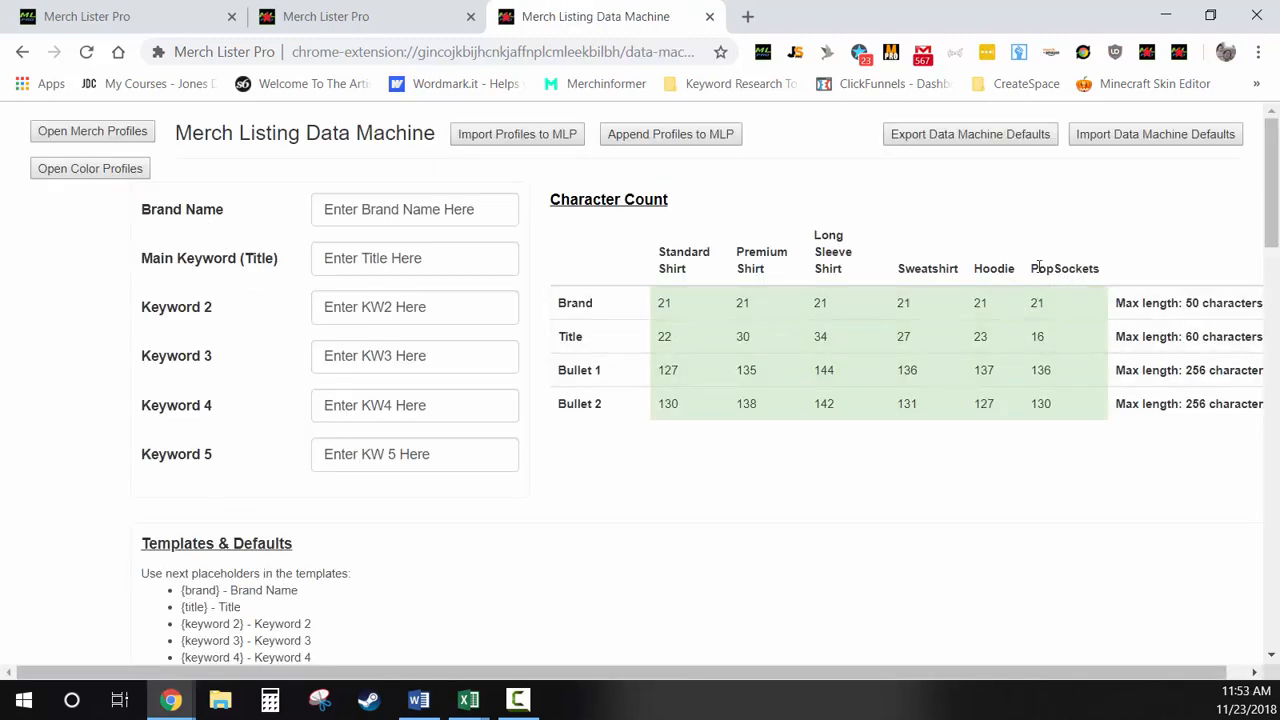
pyautogui.scroll(-3)
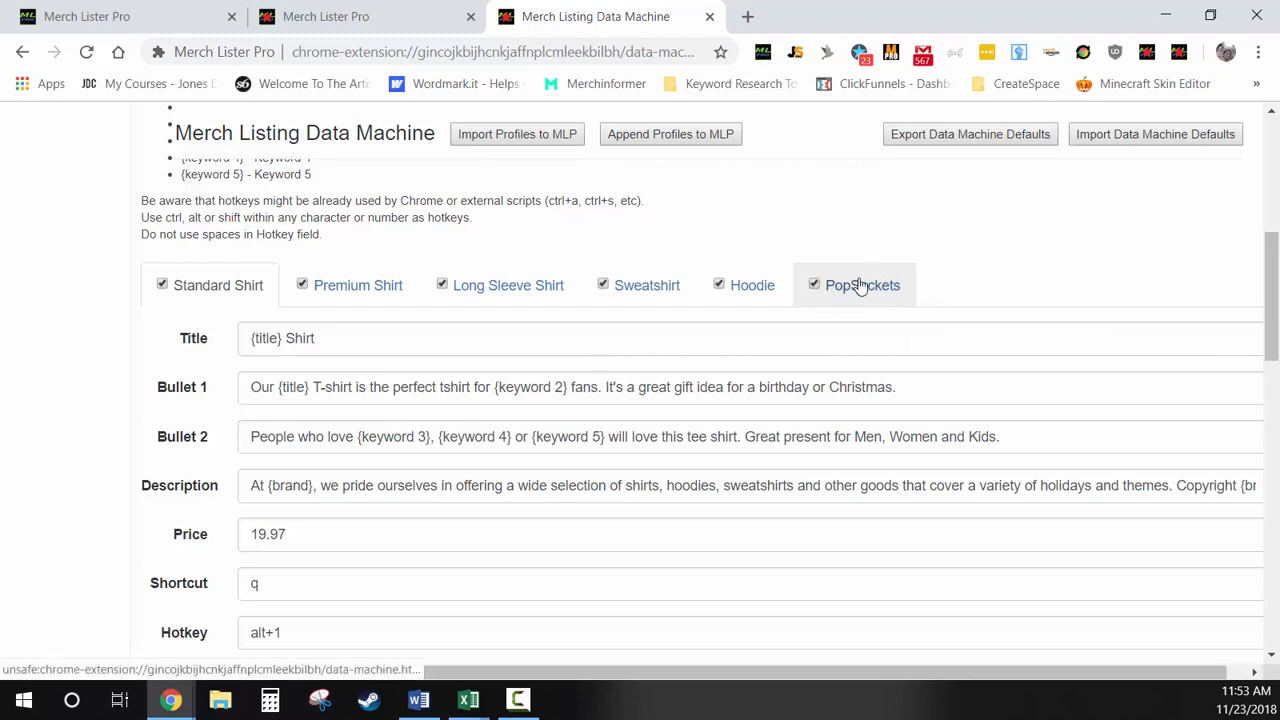
pyautogui.click(862, 285)
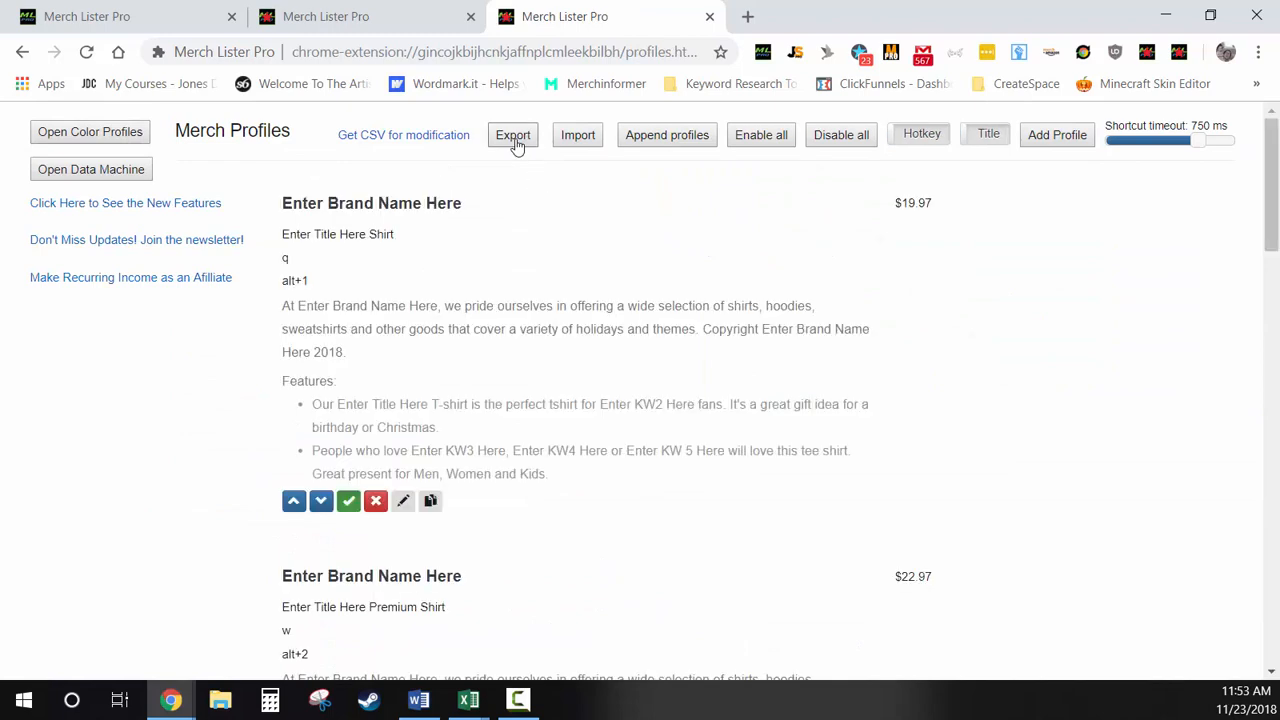
# - Export the placeholder profiles to CSV and review the six rows in Excel
pyautogui.click(512, 135)
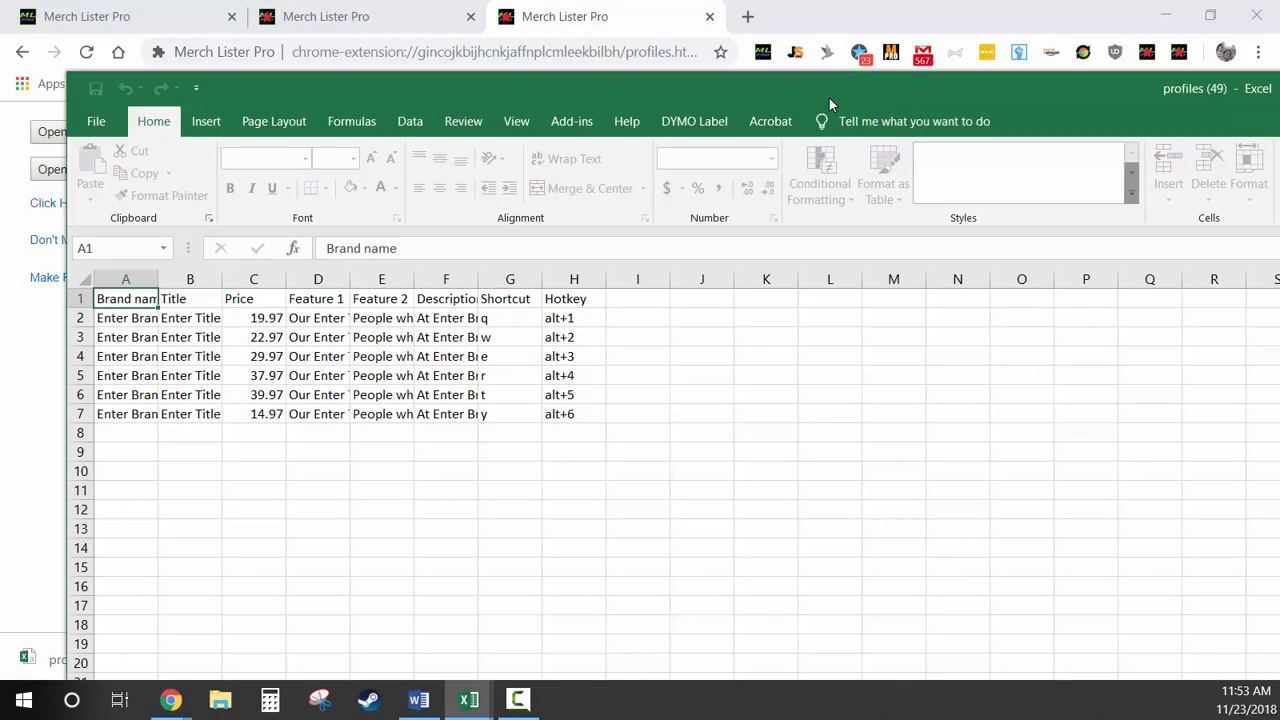
pyautogui.click(573, 279)
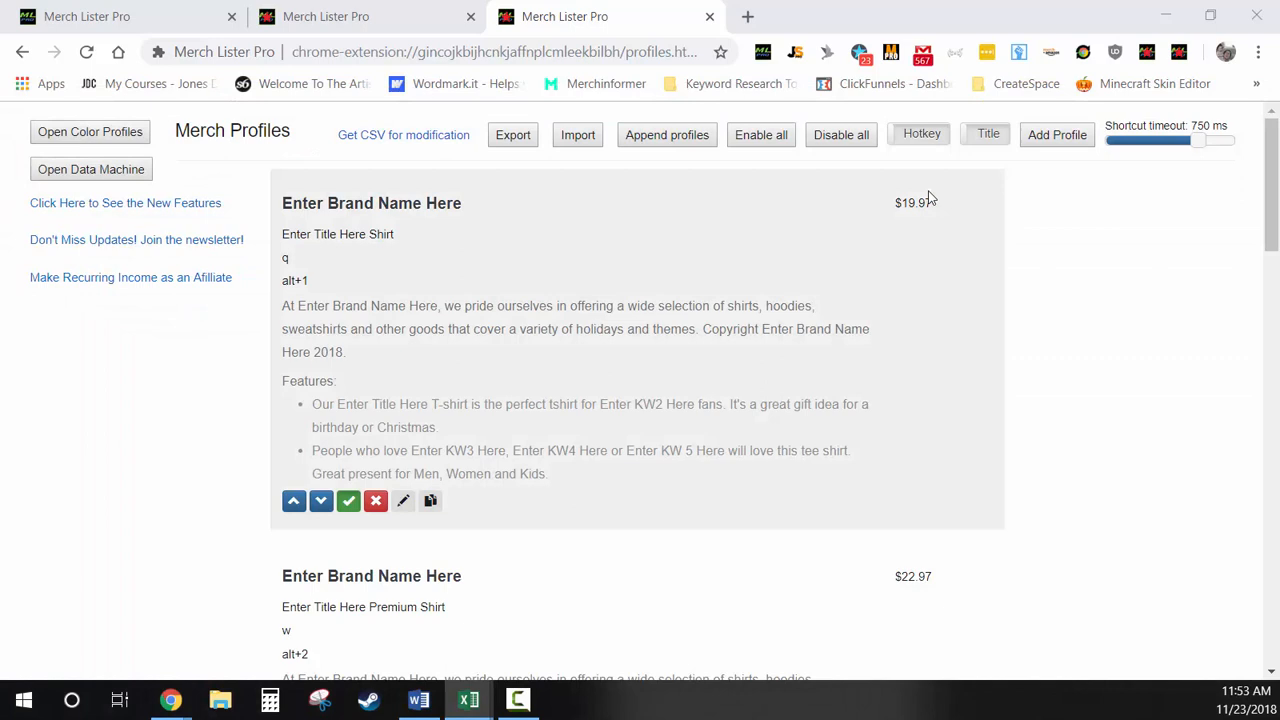
pyautogui.moveTo(1146, 339)
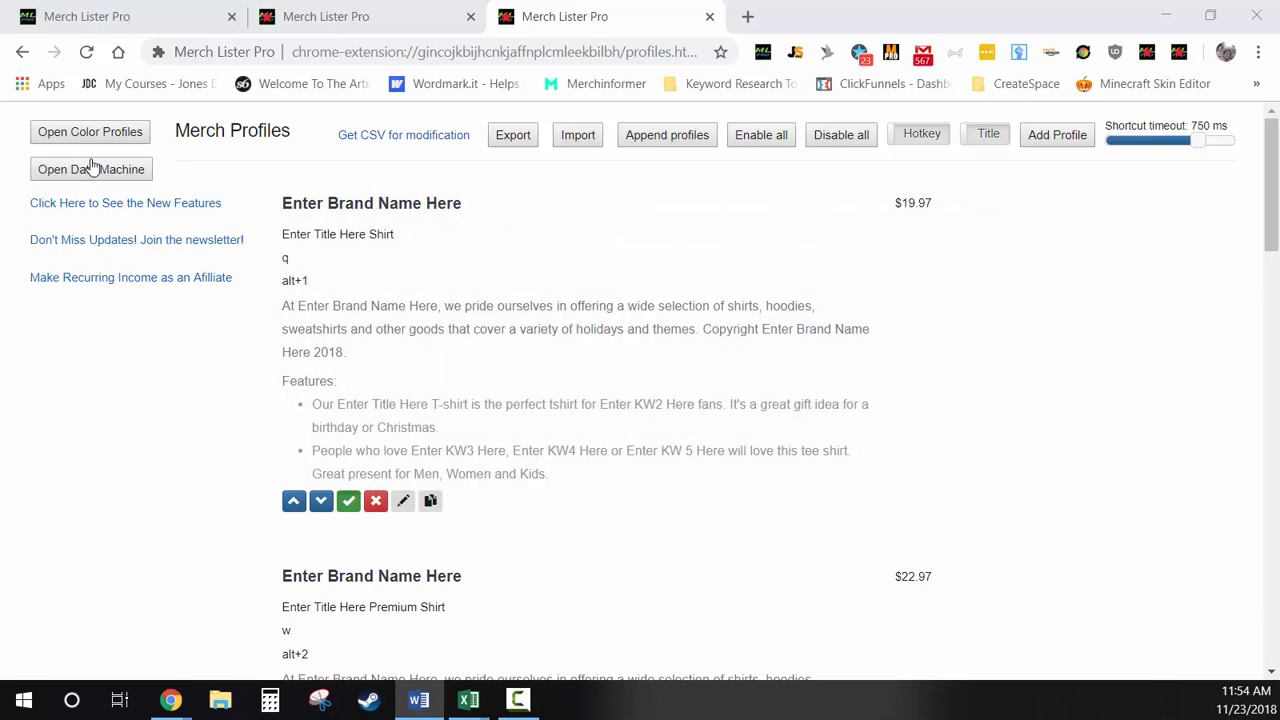
# - Open the new version's Data Machine to check its PopSockets character counts
pyautogui.click(91, 169)
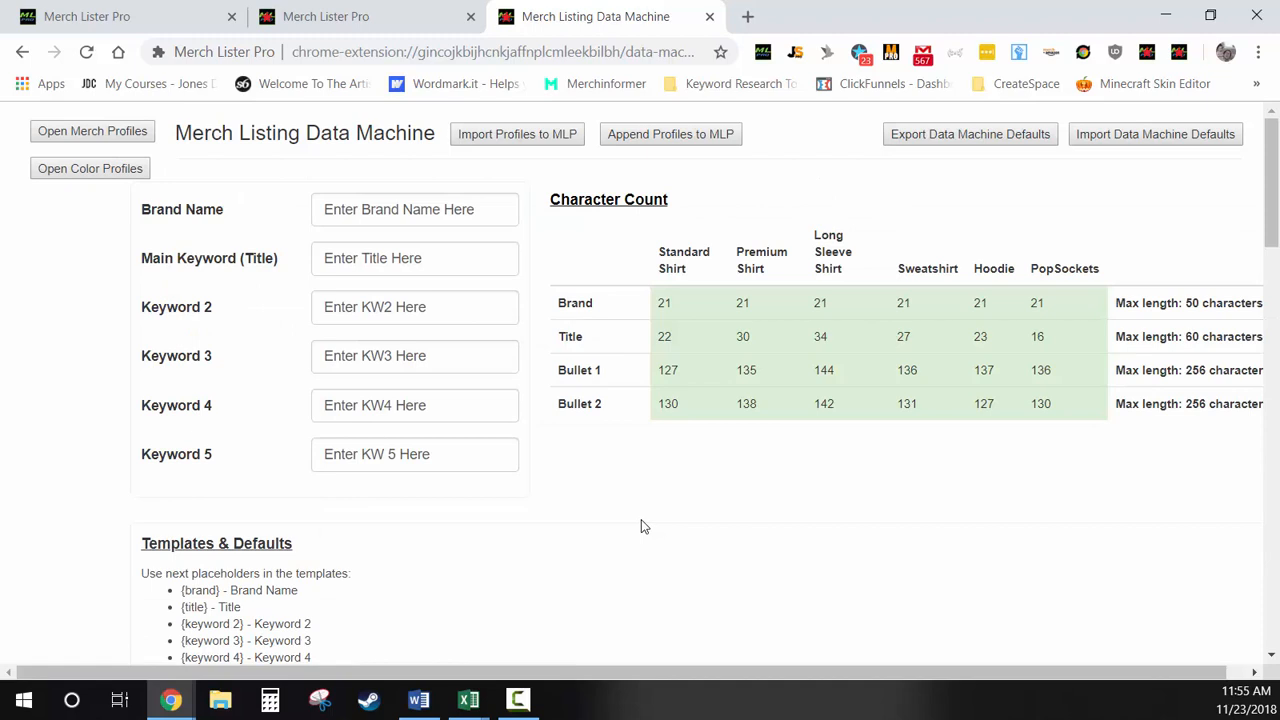
pyautogui.moveTo(660, 493)
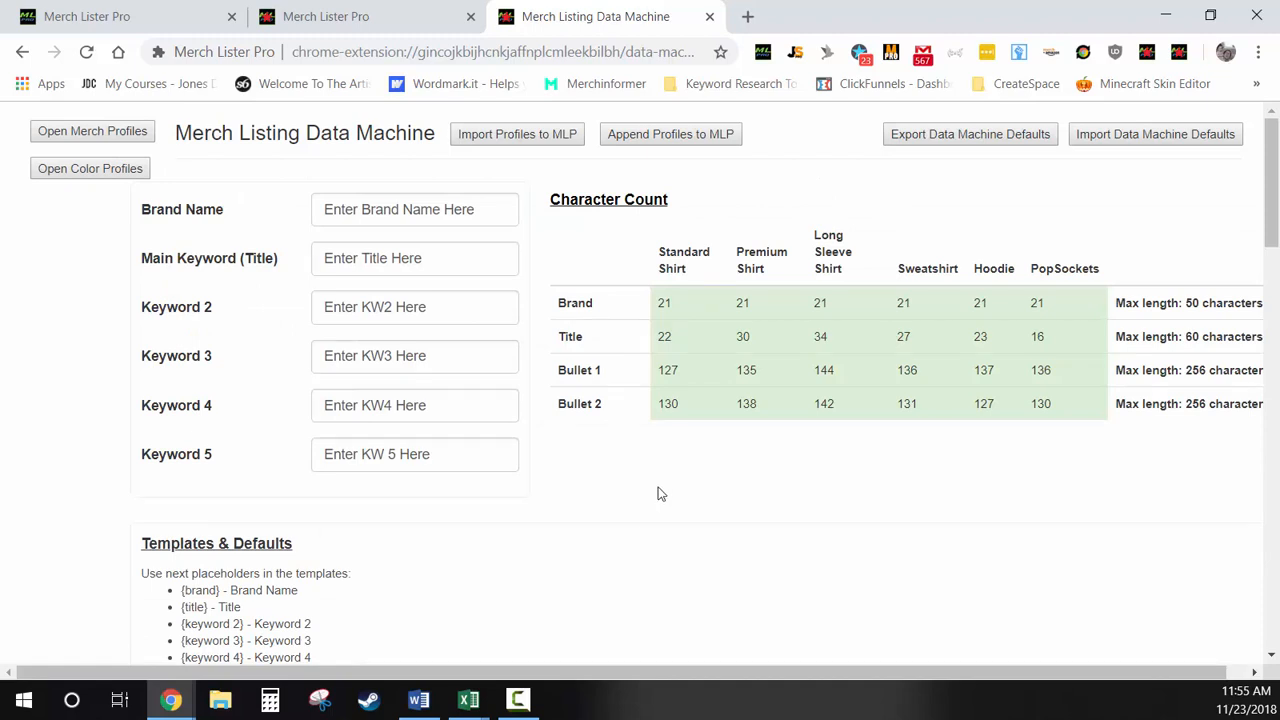
pyautogui.moveTo(568, 430)
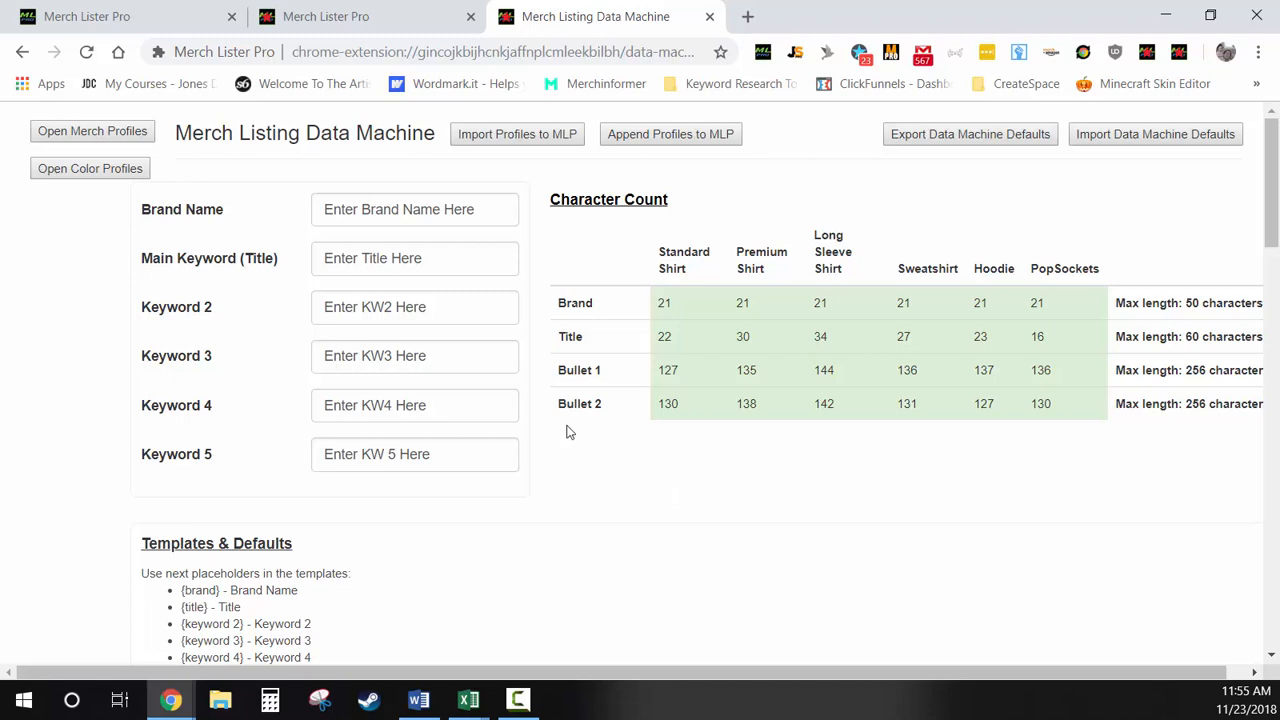
pyautogui.click(325, 16)
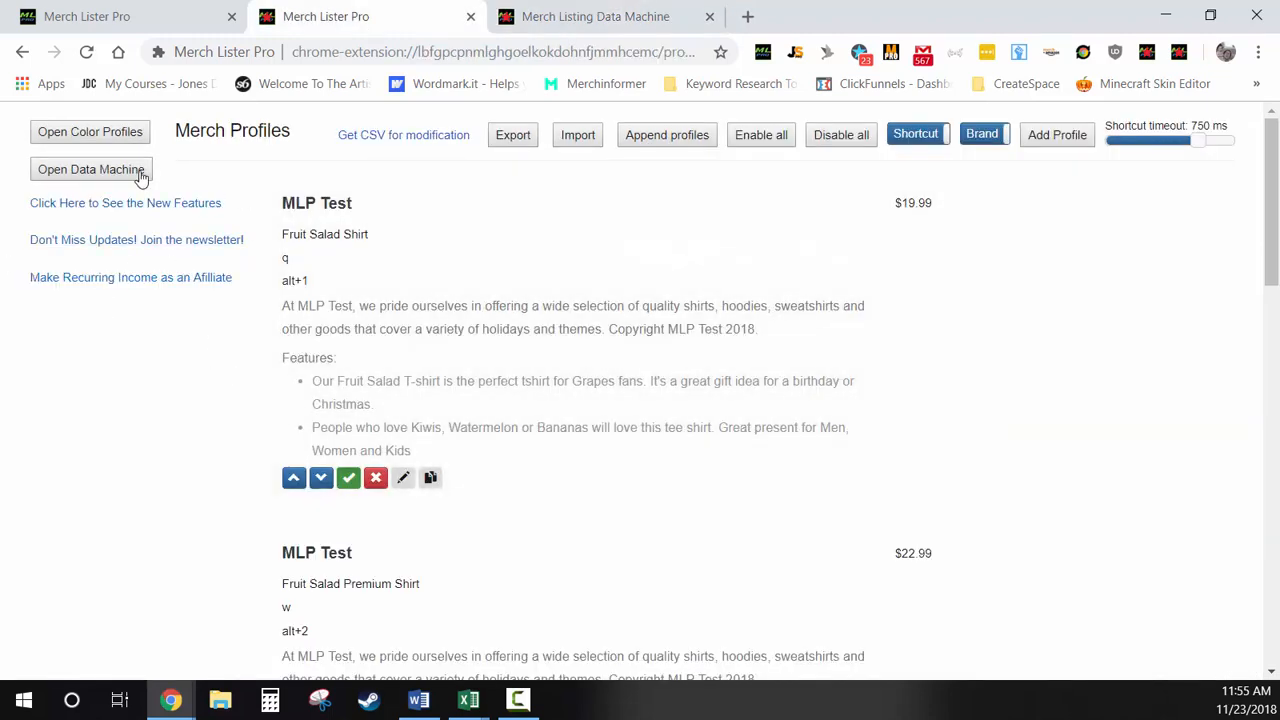
# - Scroll through the older copy's Data Machine, whose PopSockets counts are broken
pyautogui.click(90, 169)
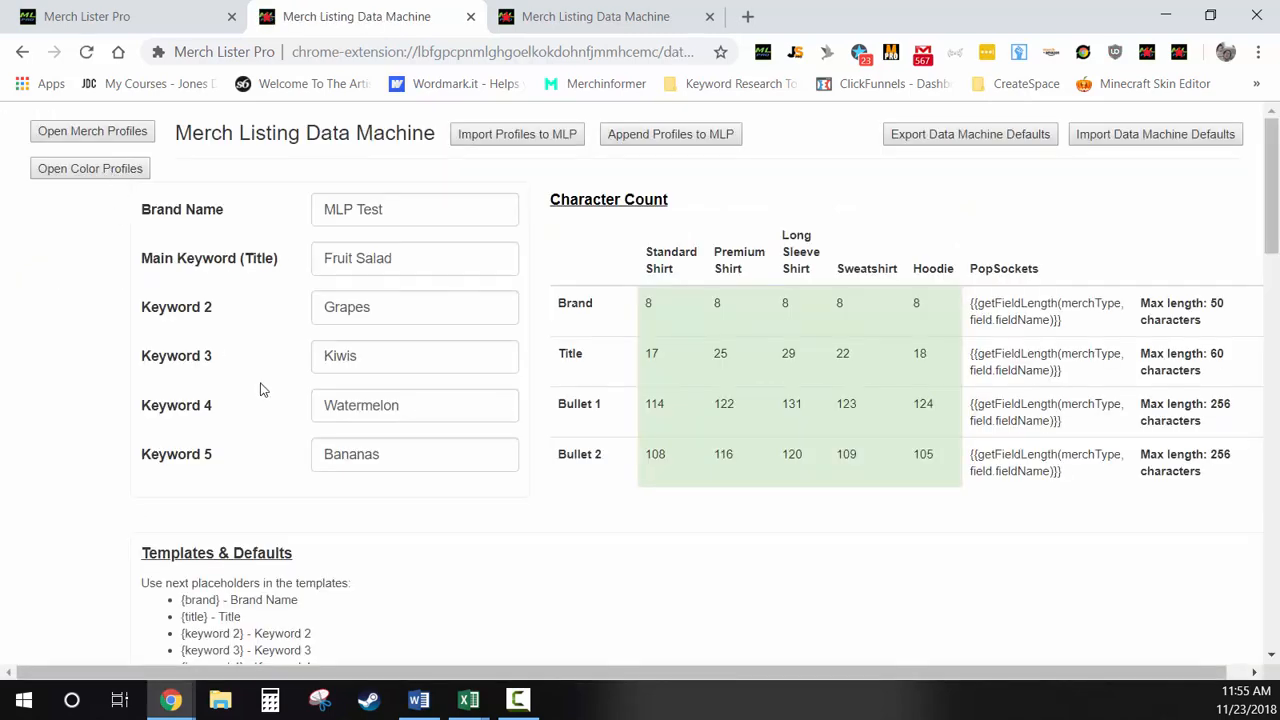
pyautogui.moveTo(1010, 308)
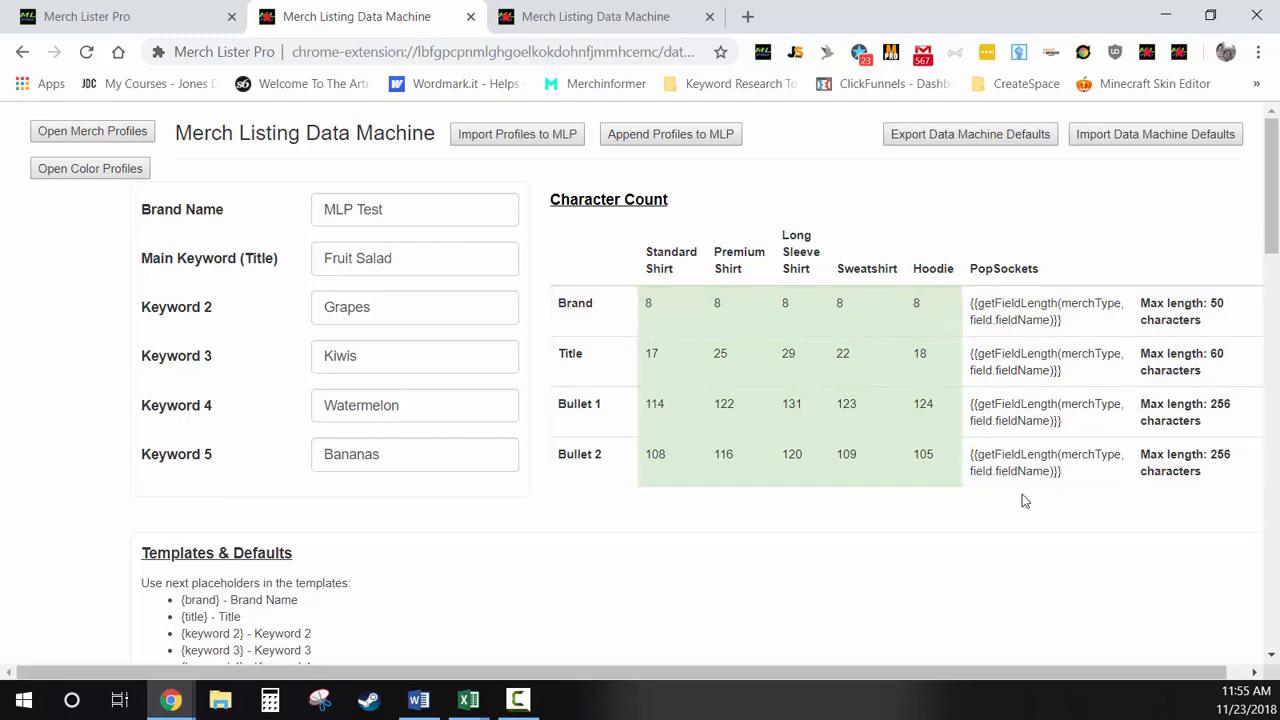
pyautogui.scroll(-3)
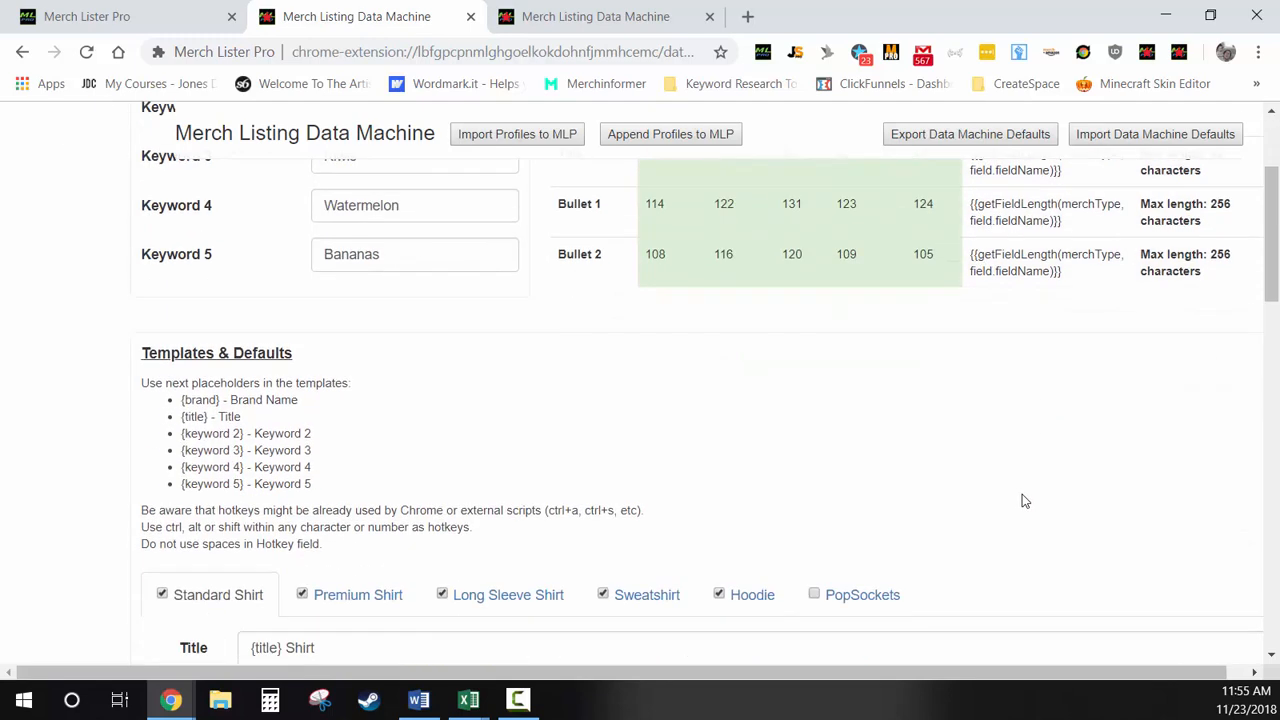
pyautogui.scroll(-3)
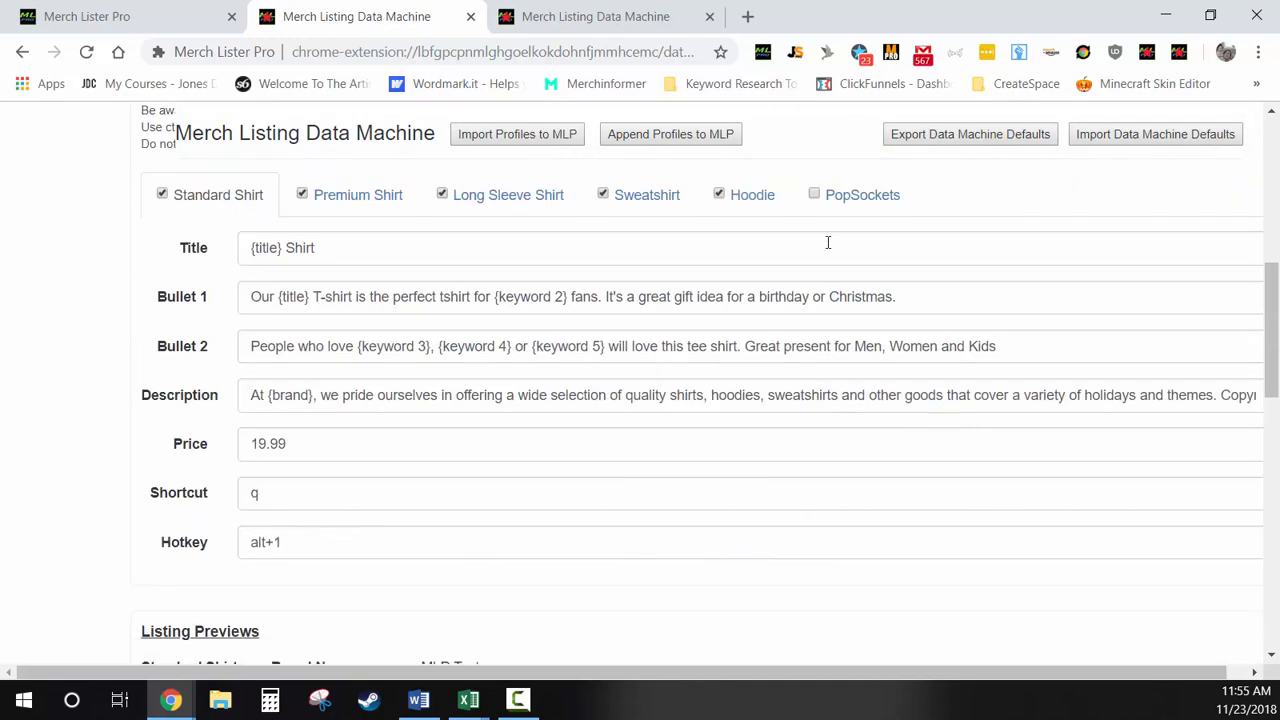
pyautogui.click(862, 194)
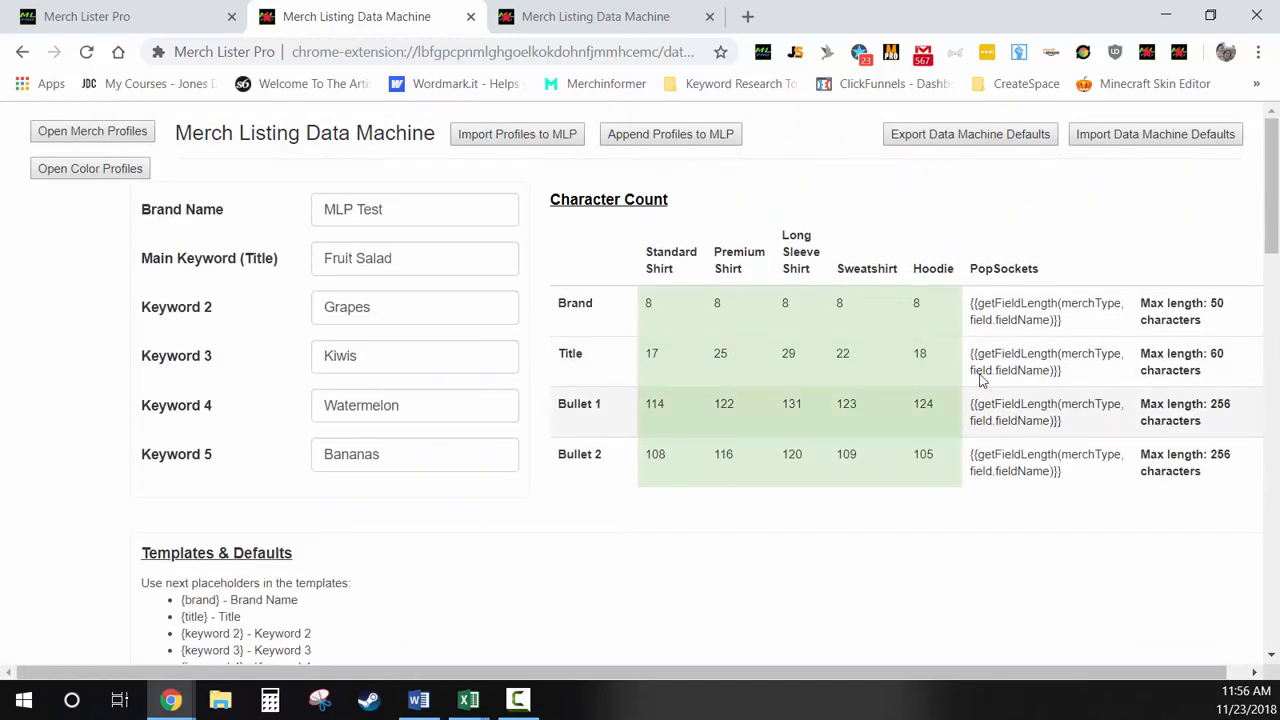
pyautogui.moveTo(988, 242)
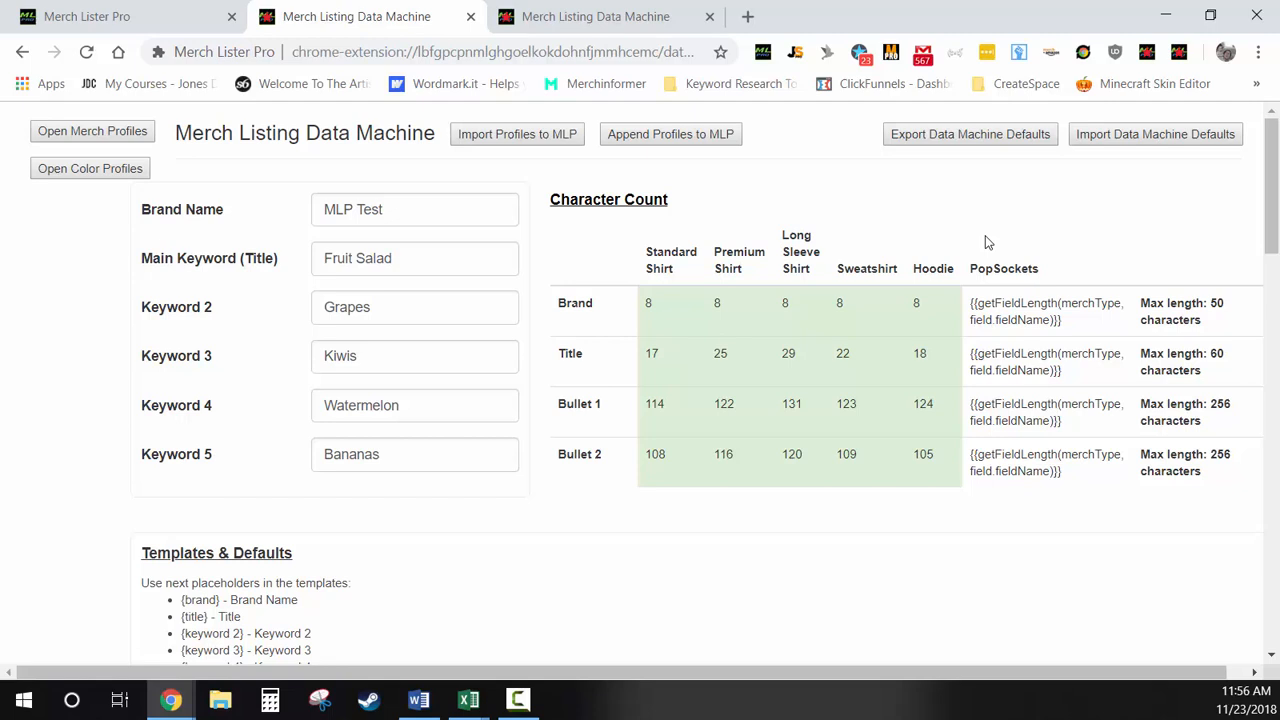
pyautogui.moveTo(972, 273)
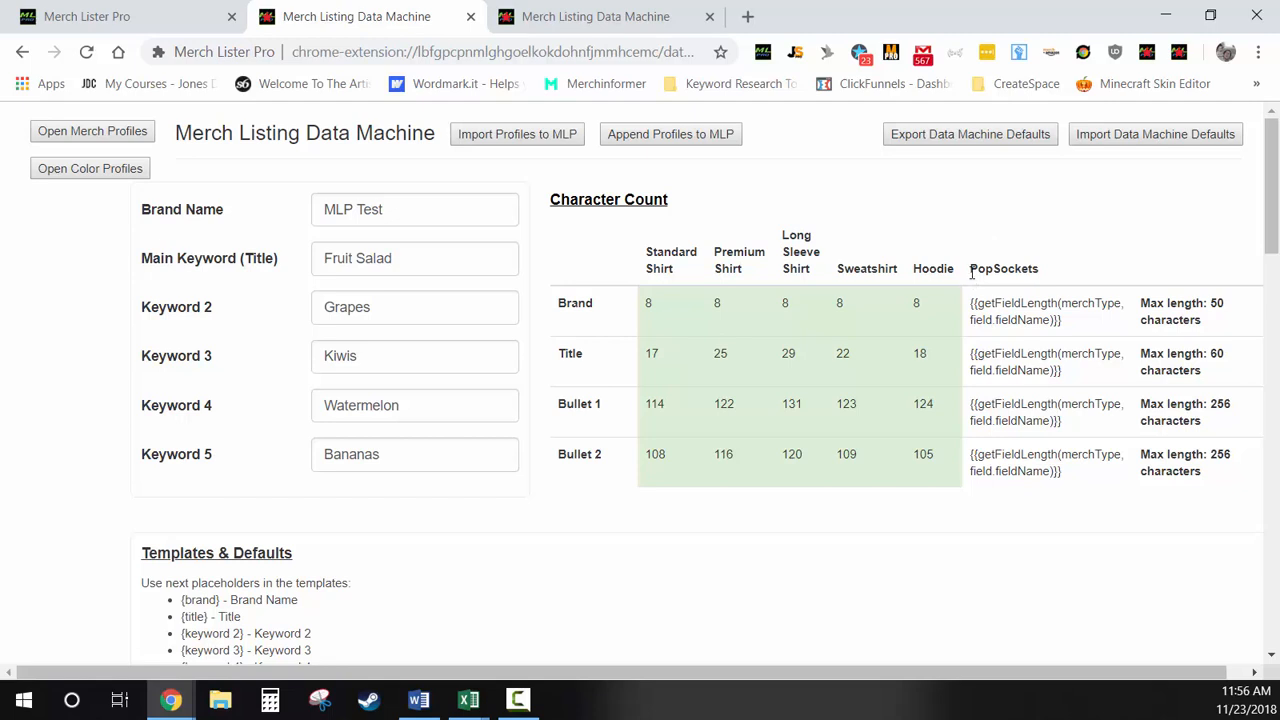
pyautogui.click(120, 16)
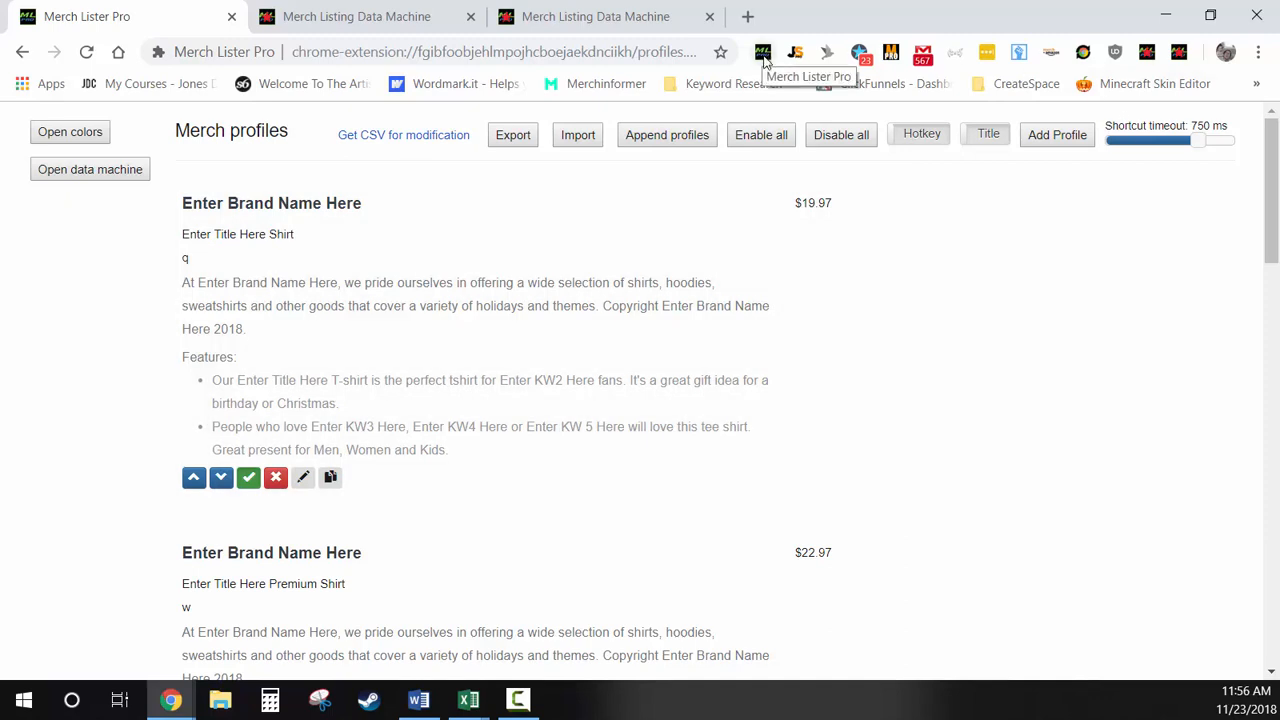
# - Remove Merch Lister Pro and re-add it from its Chrome Web Store page
pyautogui.rightClick(763, 52)
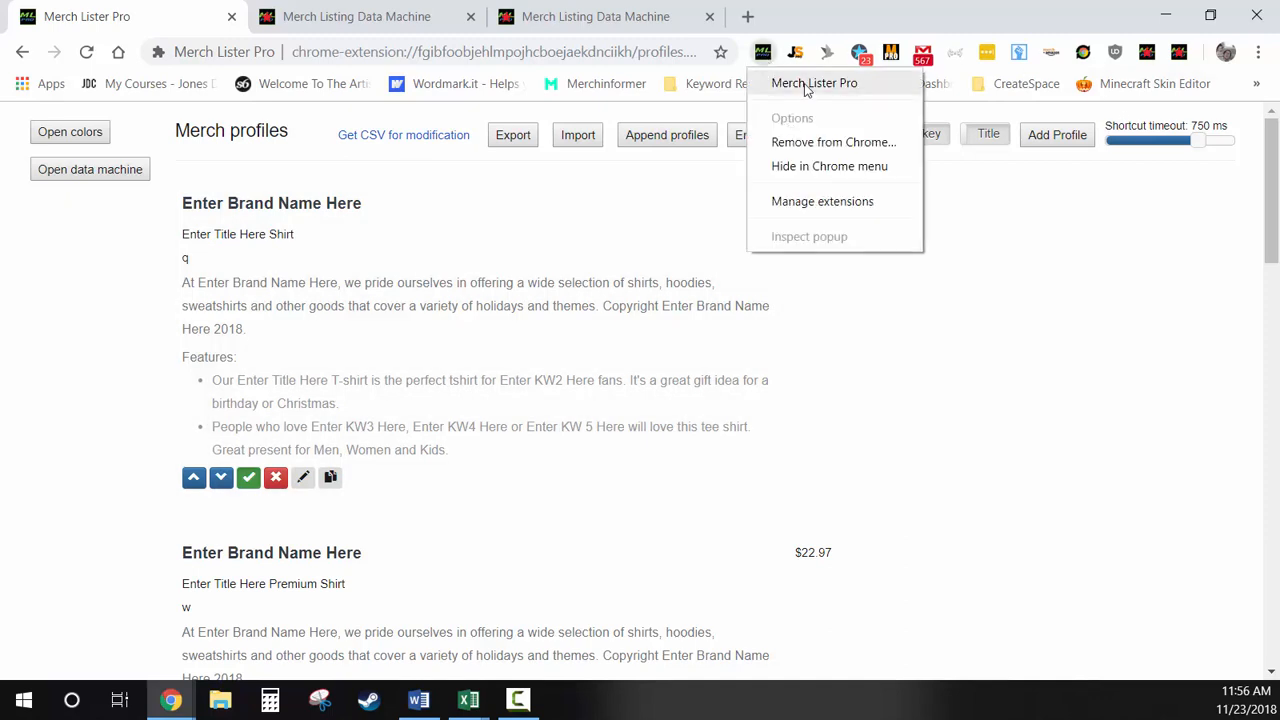
pyautogui.click(813, 82)
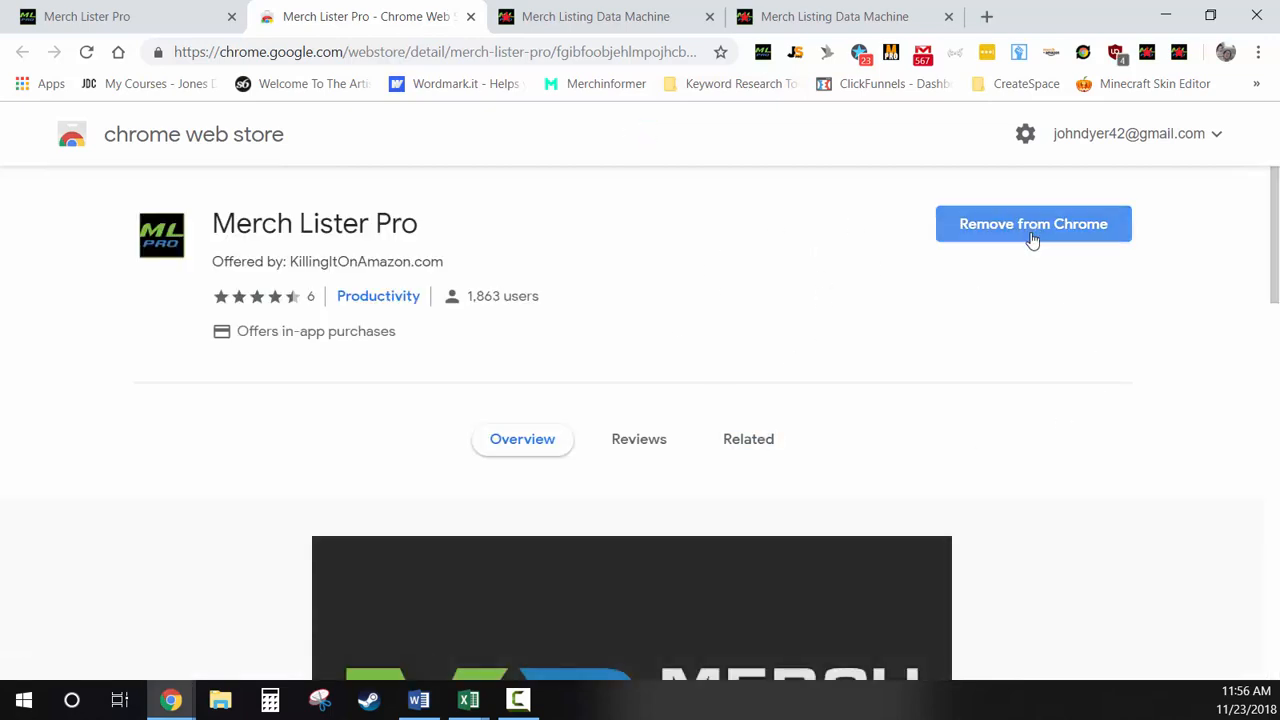
pyautogui.click(1033, 223)
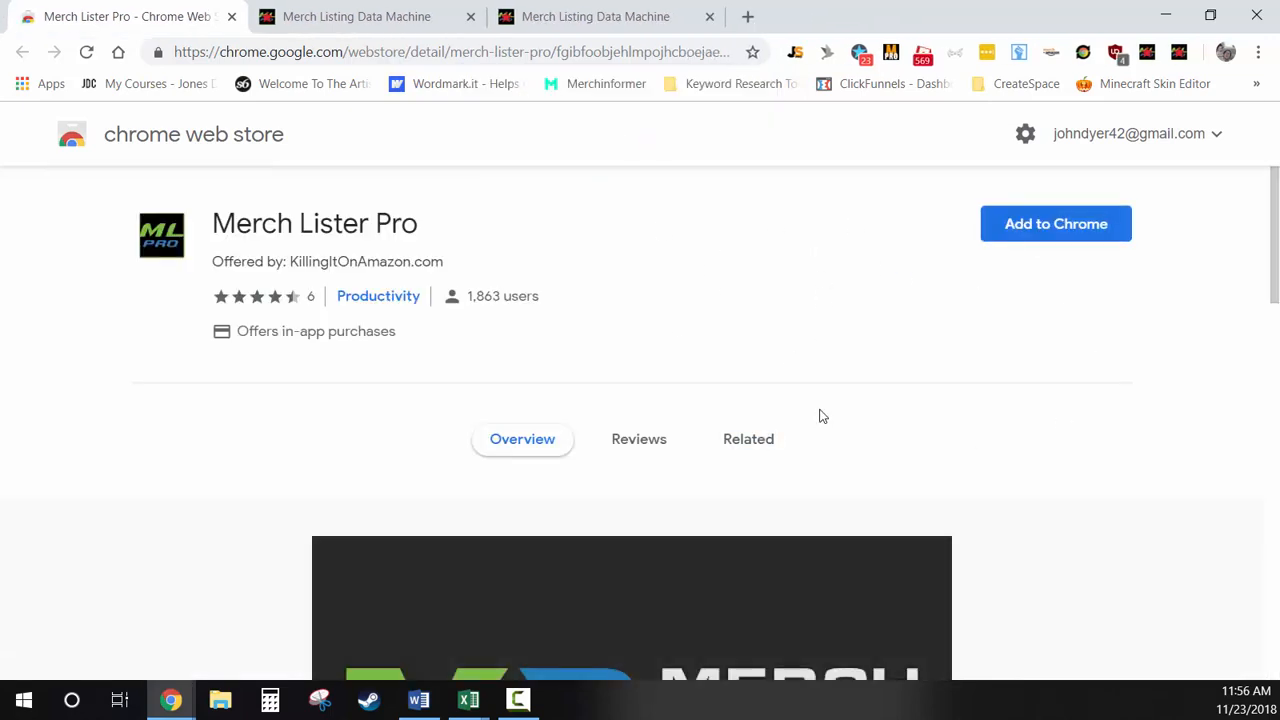
pyautogui.click(1055, 223)
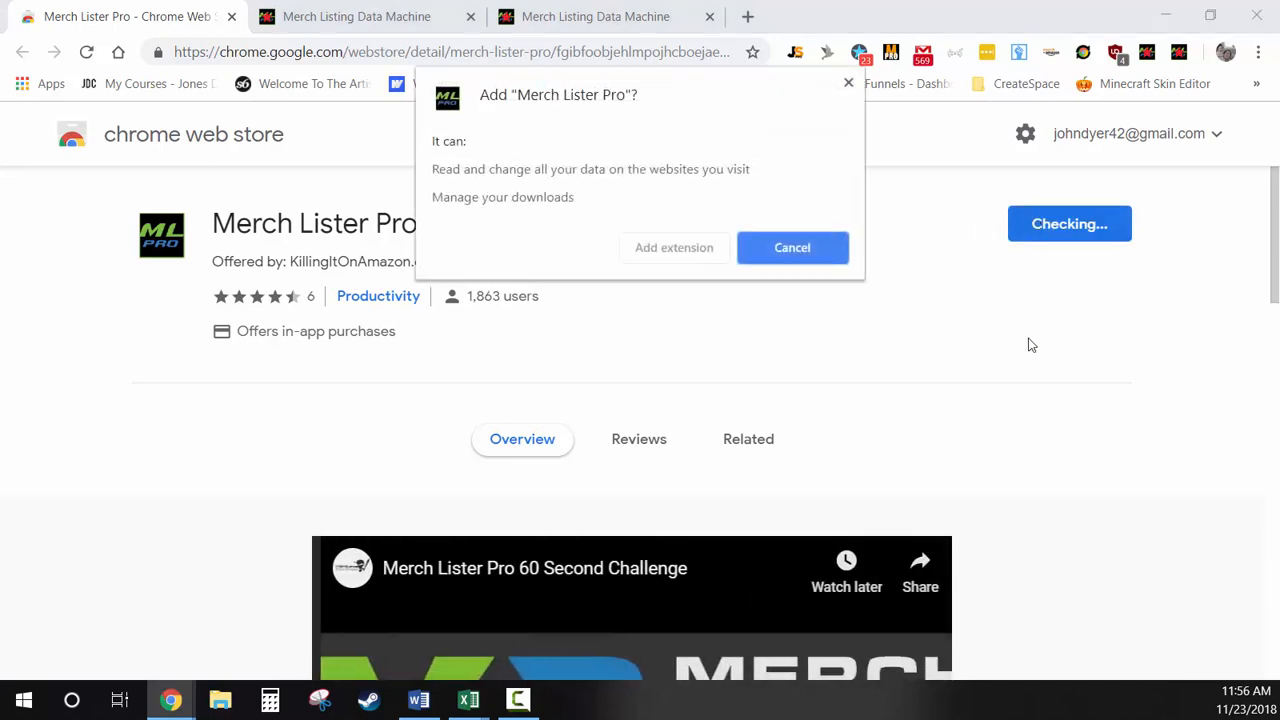
pyautogui.click(792, 247)
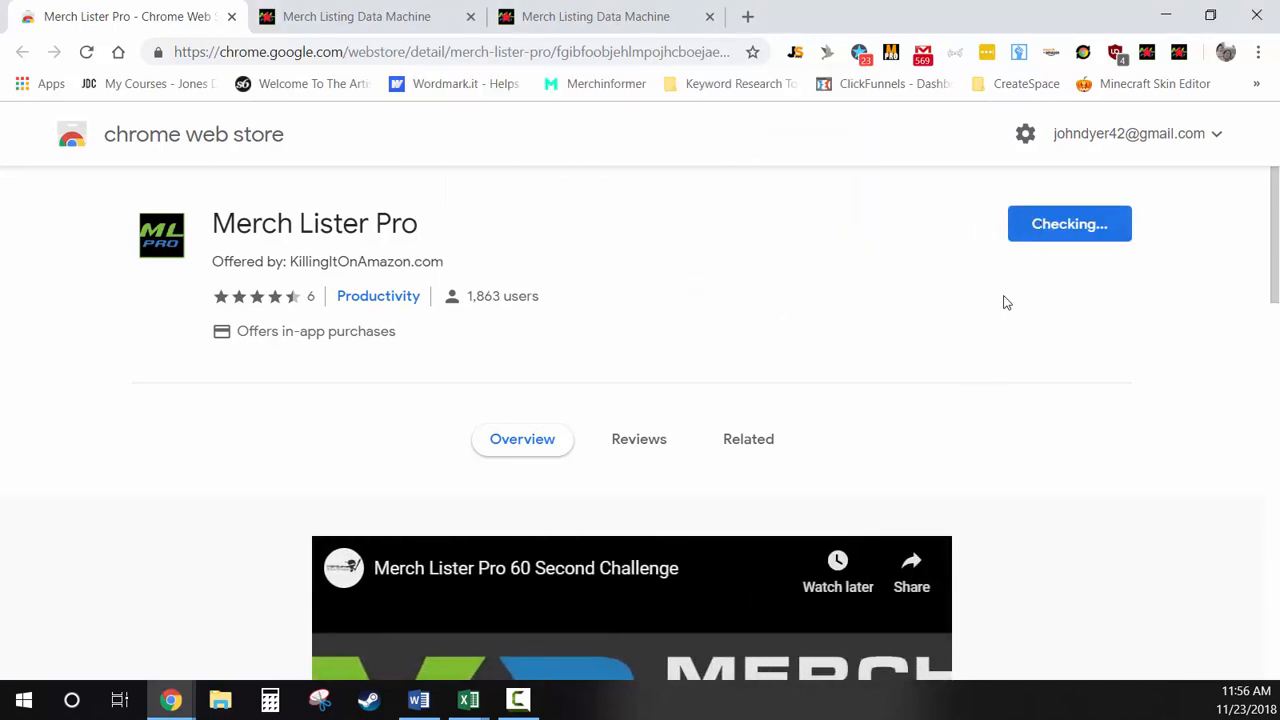
pyautogui.click(1069, 223)
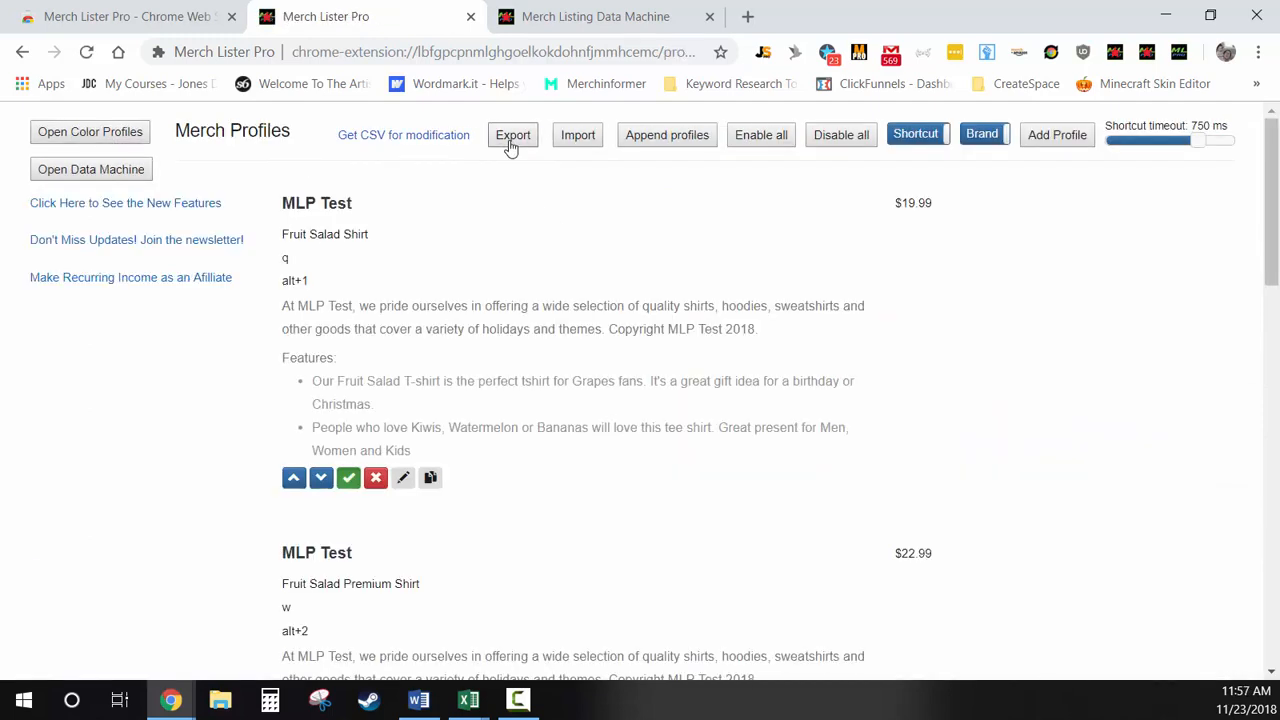
pyautogui.click(513, 135)
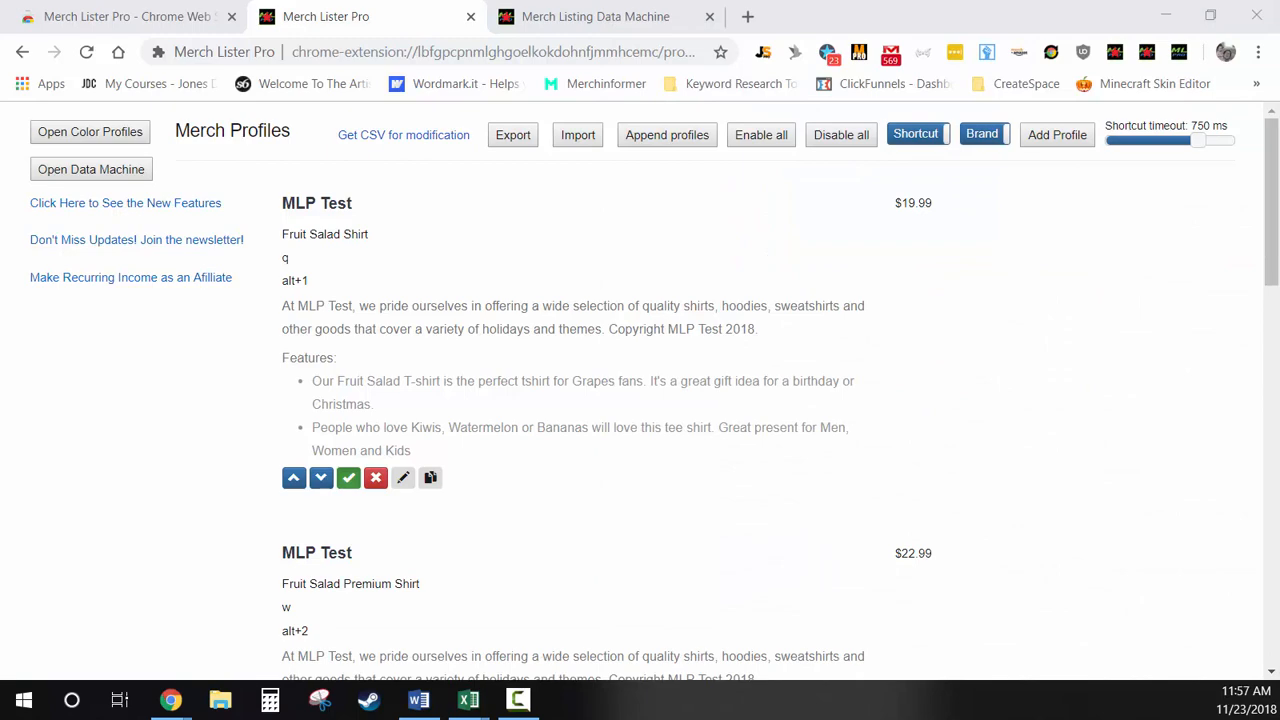
pyautogui.click(467, 699)
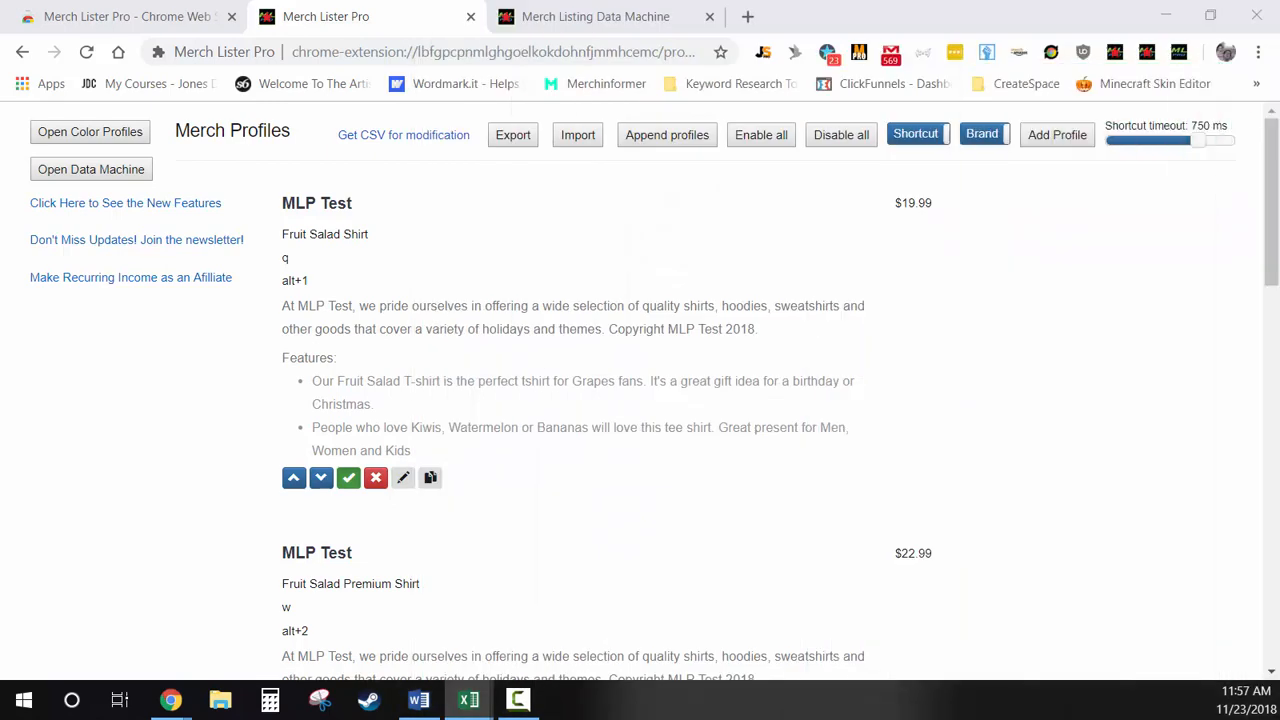
pyautogui.moveTo(1100, 265)
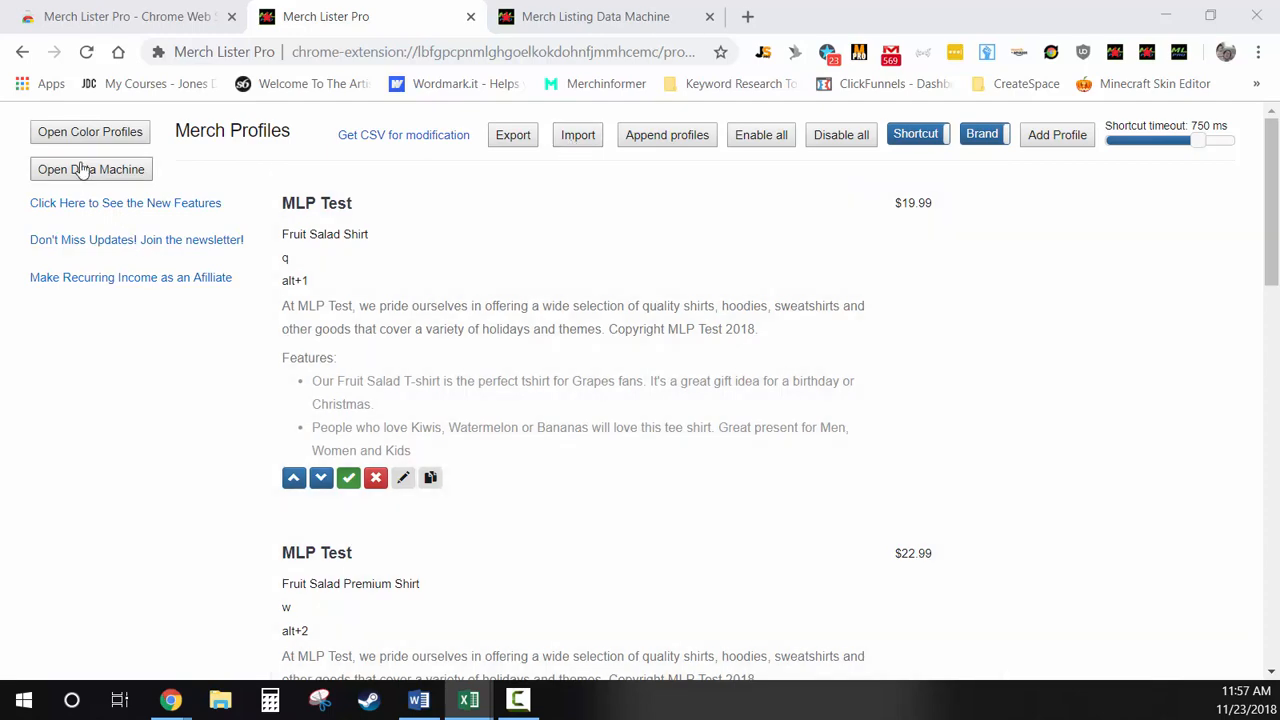
# - Review the old Data Machine table, then switch to the new version's Data Machine
pyautogui.click(91, 169)
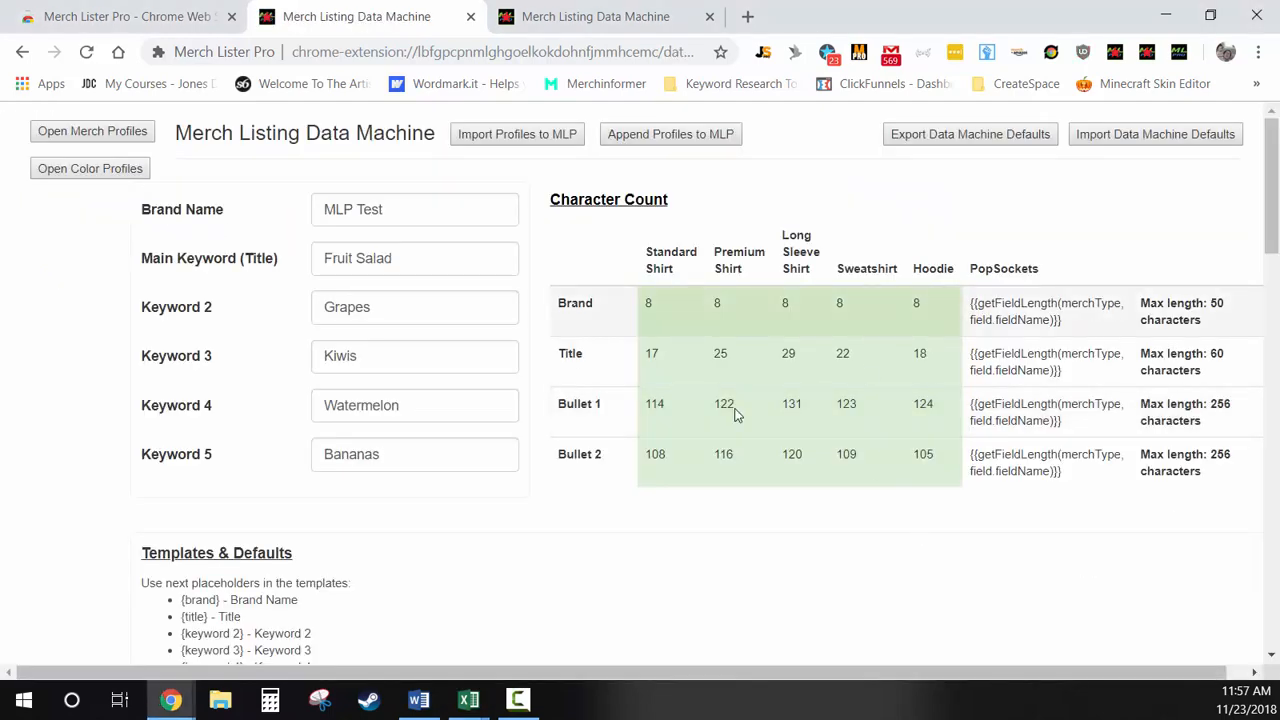
pyautogui.scroll(-3)
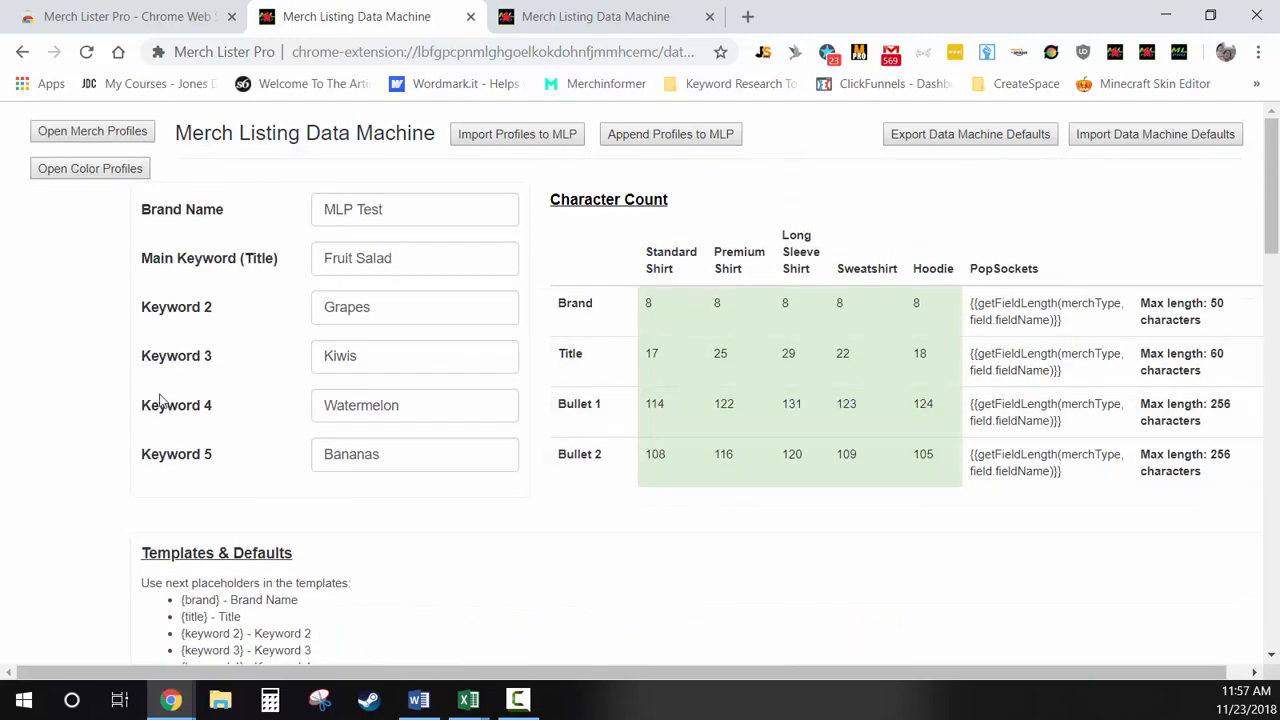
pyautogui.moveTo(157, 403)
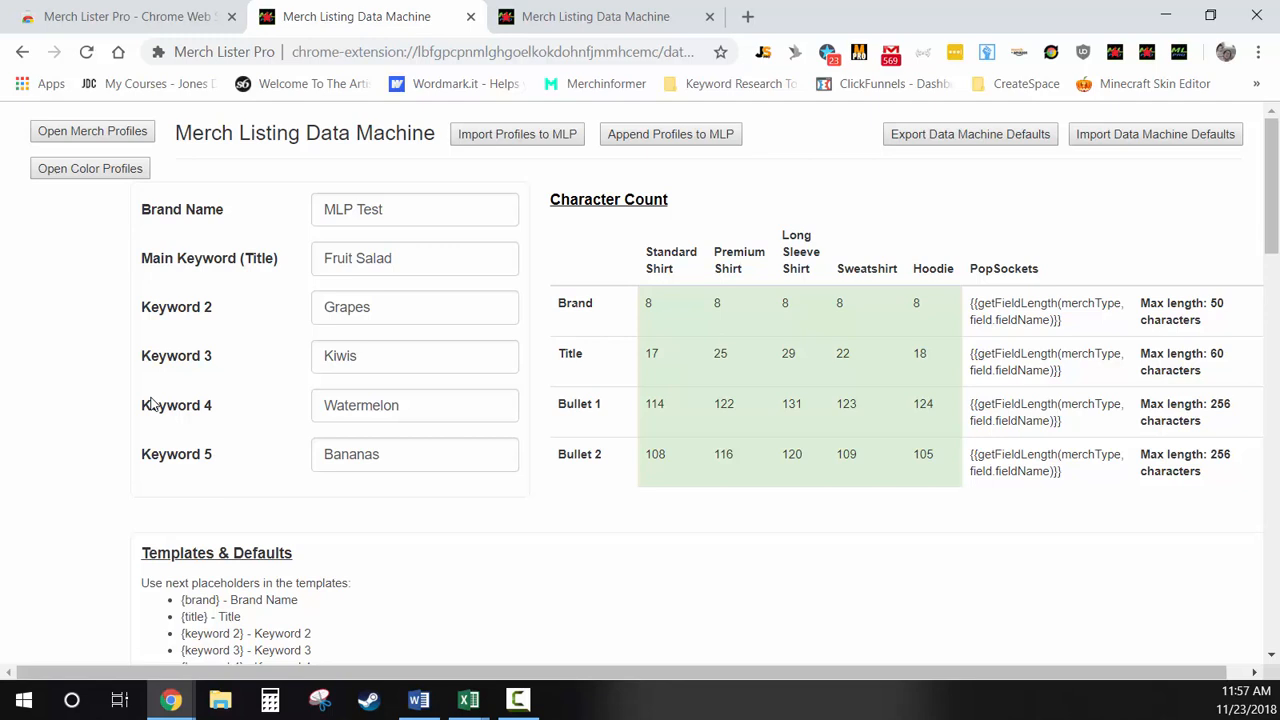
pyautogui.moveTo(437, 287)
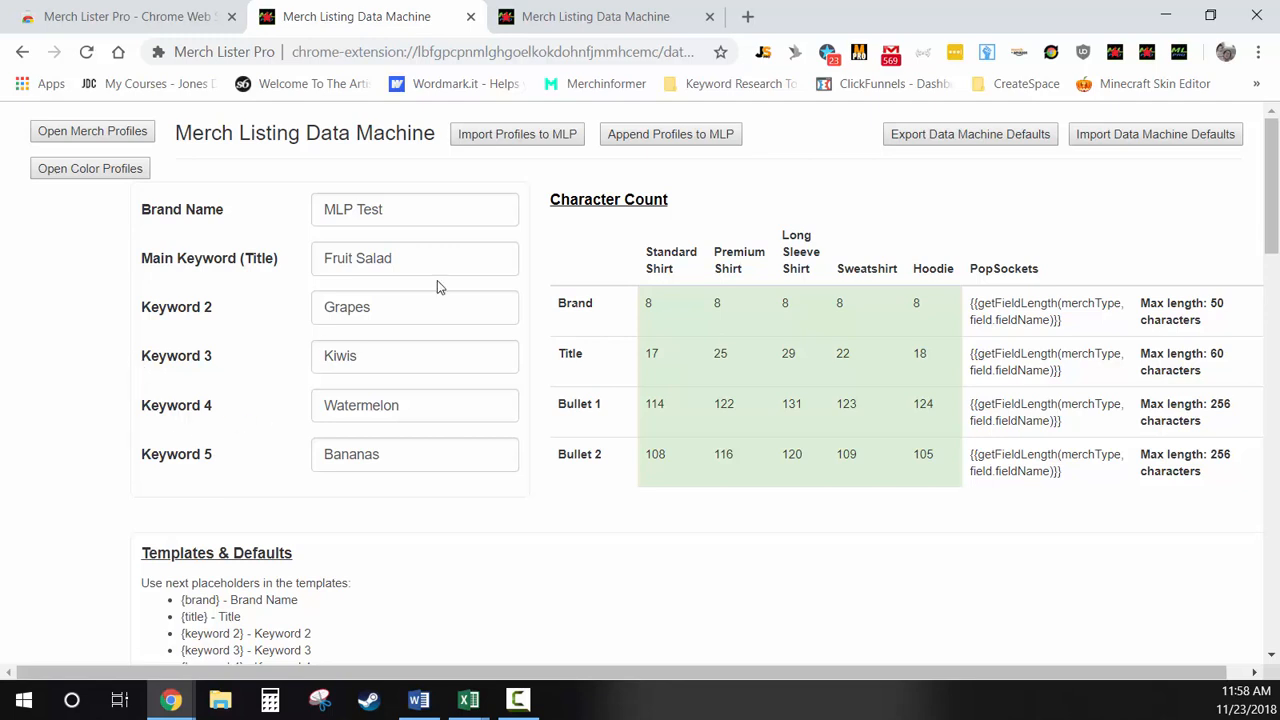
pyautogui.click(595, 17)
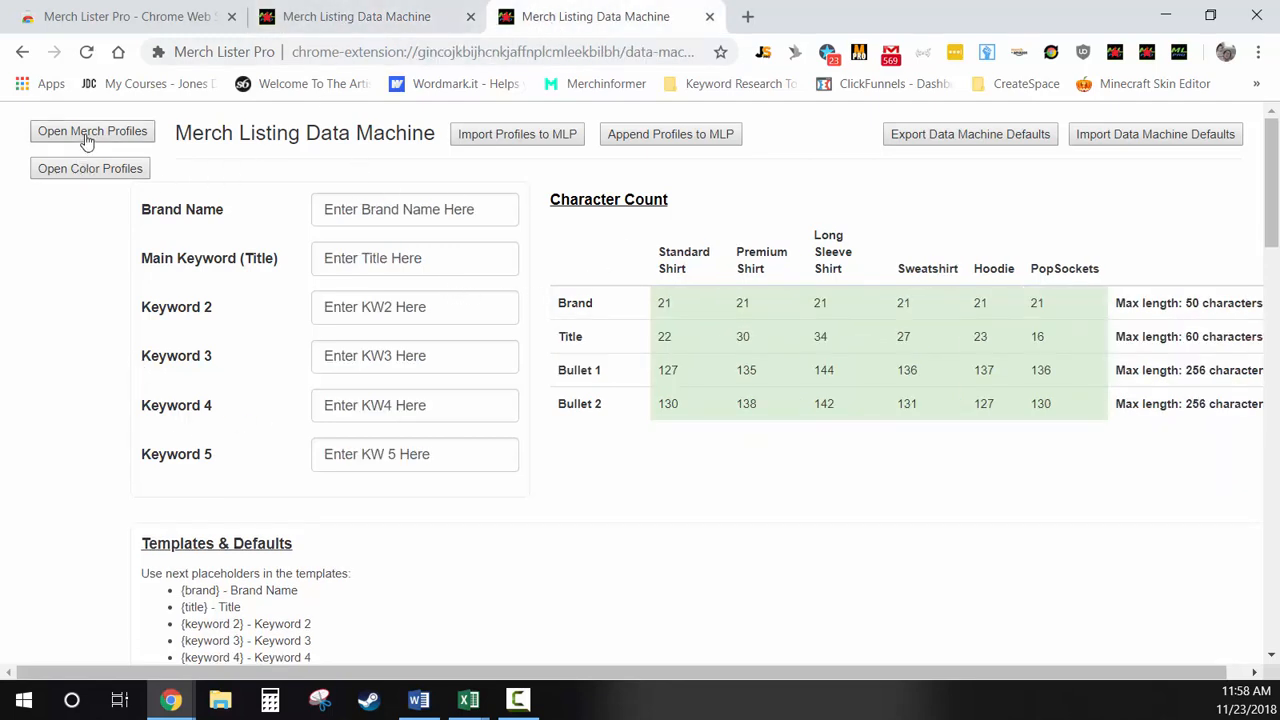
# - Return to the new version's Merch Profiles page with its help links
pyautogui.click(92, 131)
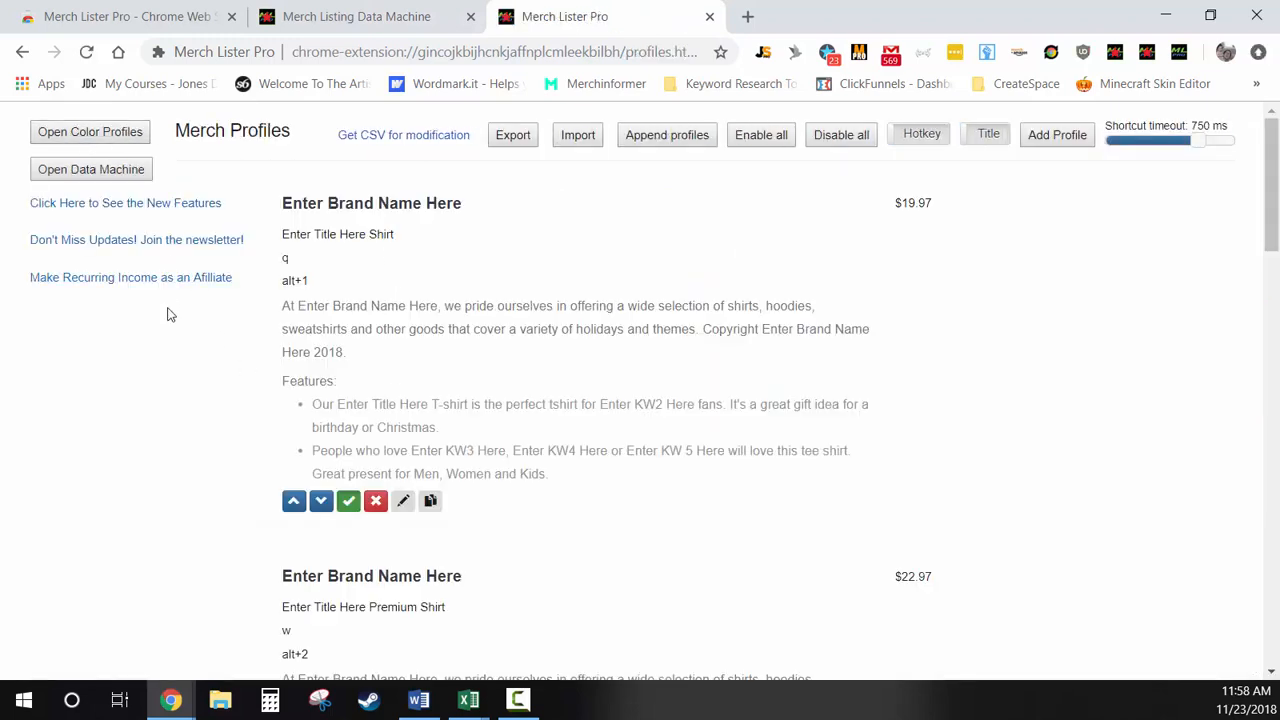
pyautogui.moveTo(125, 203)
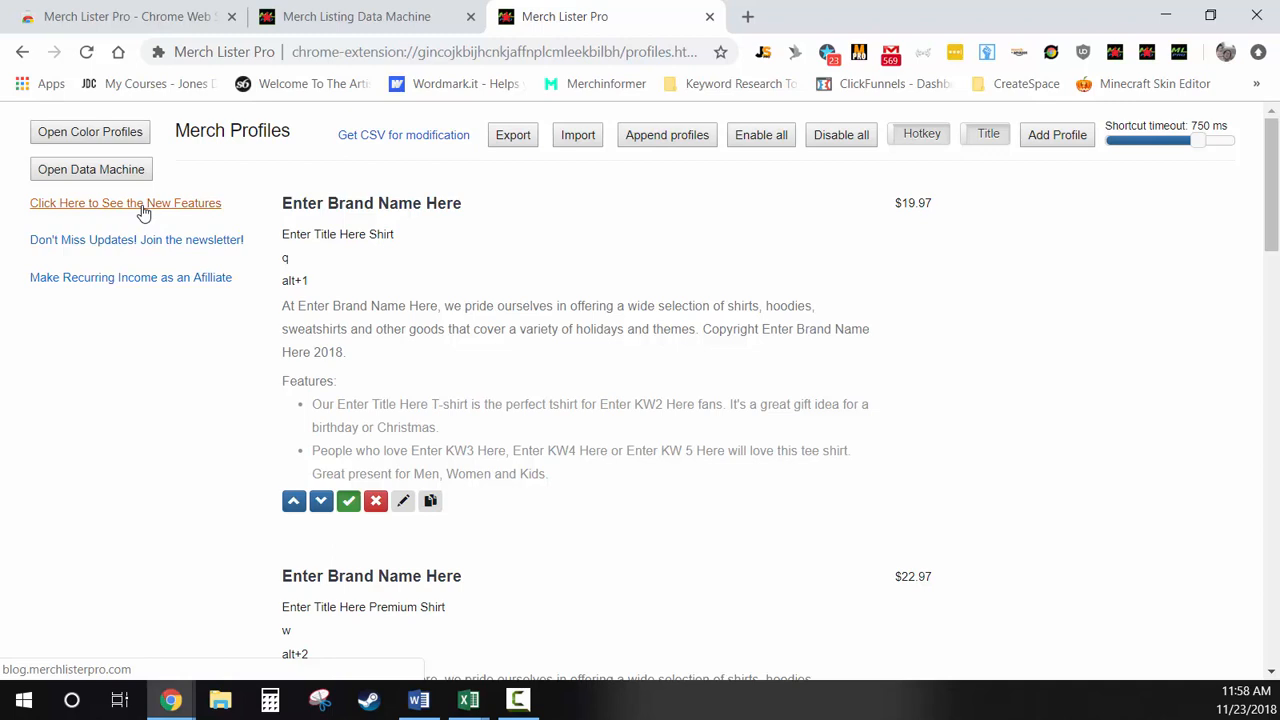
pyautogui.moveTo(120, 245)
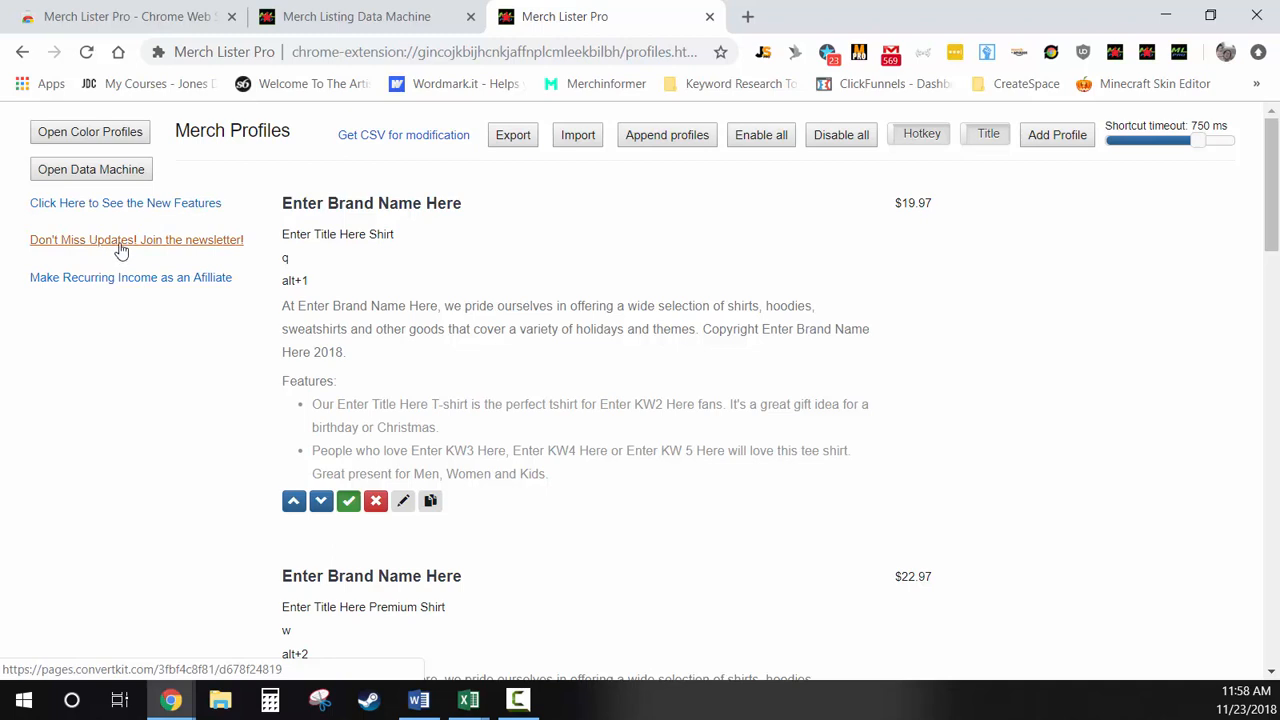
# - View and close the newsletter signup page, then open the affiliate program page
pyautogui.click(136, 239)
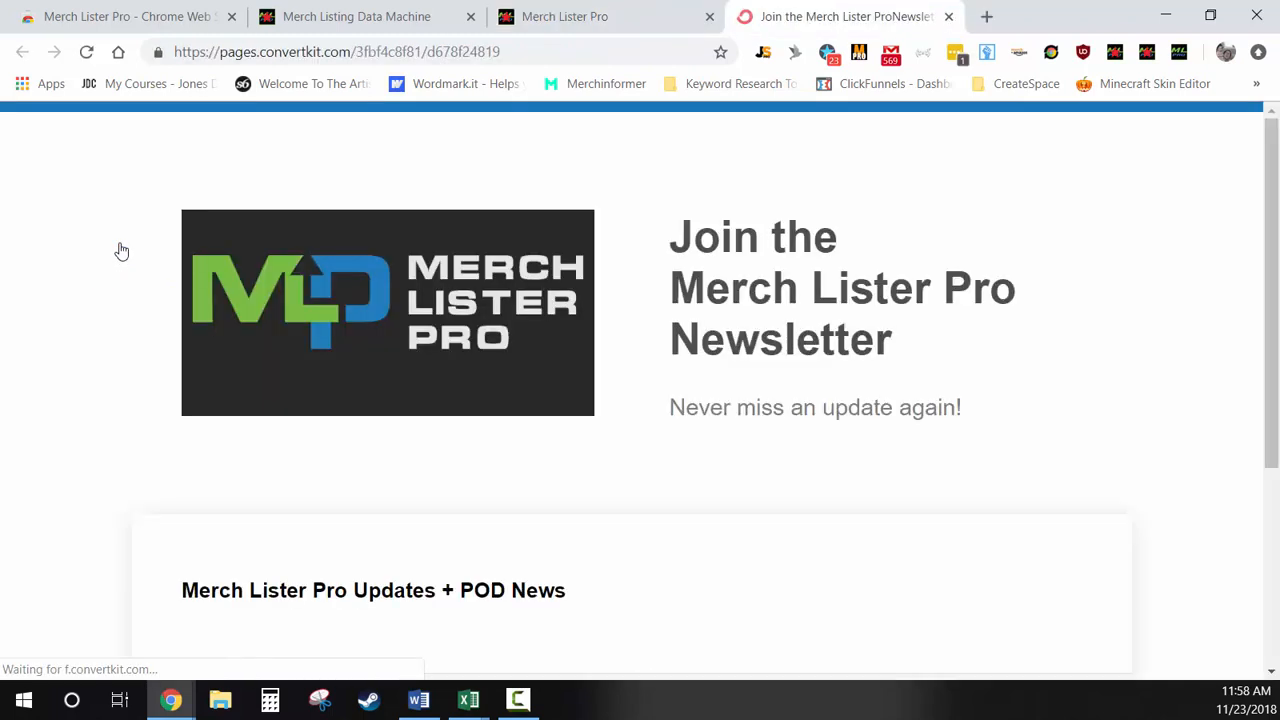
pyautogui.moveTo(119, 318)
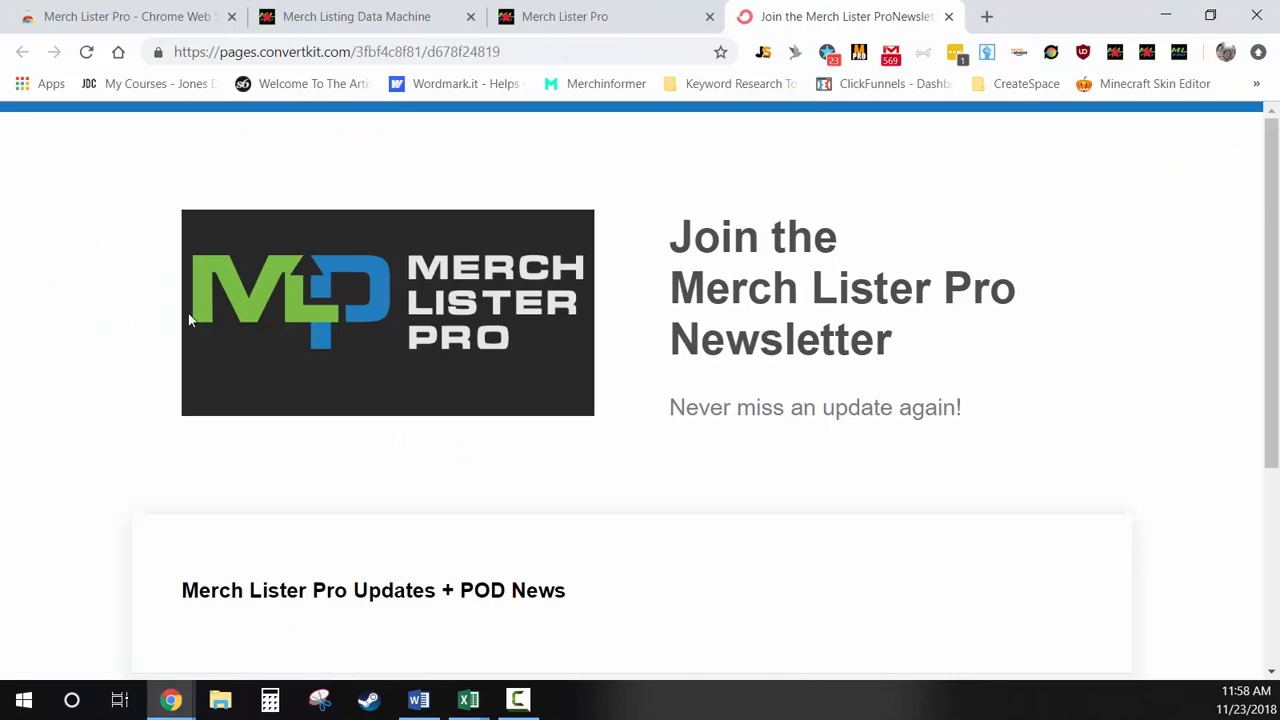
pyautogui.scroll(-3)
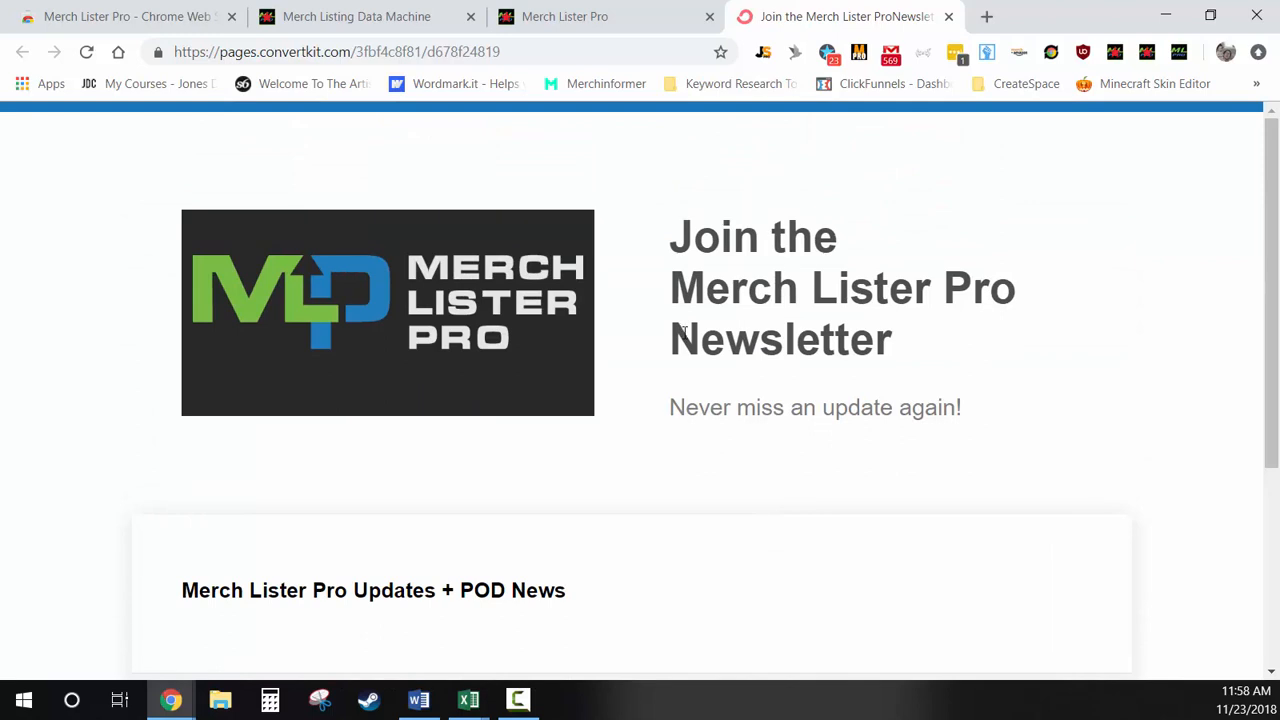
pyautogui.moveTo(820, 92)
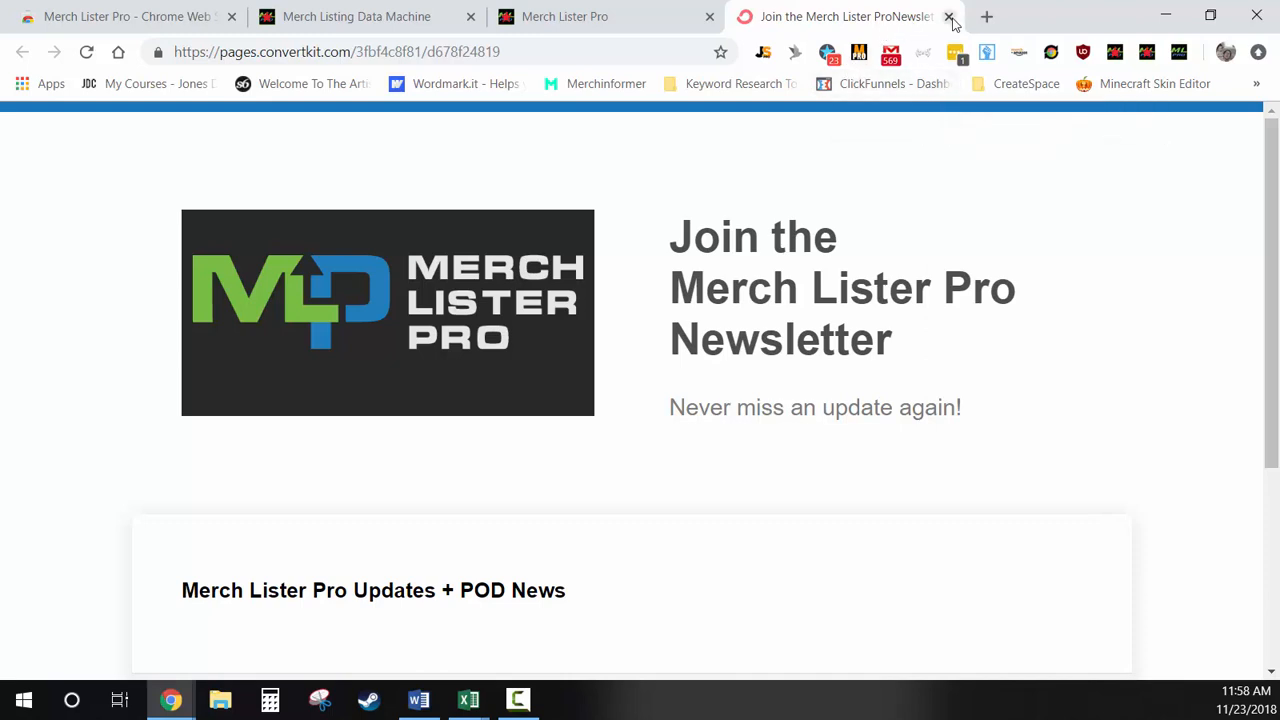
pyautogui.click(948, 16)
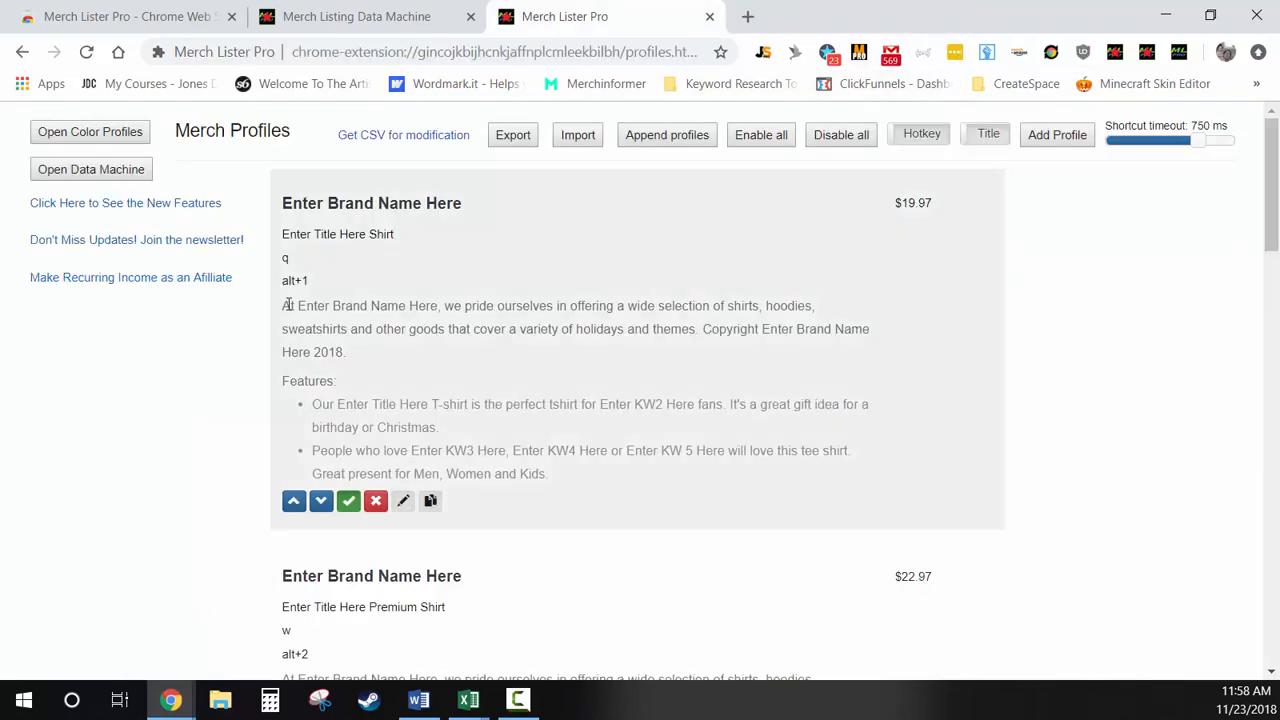
pyautogui.moveTo(130, 277)
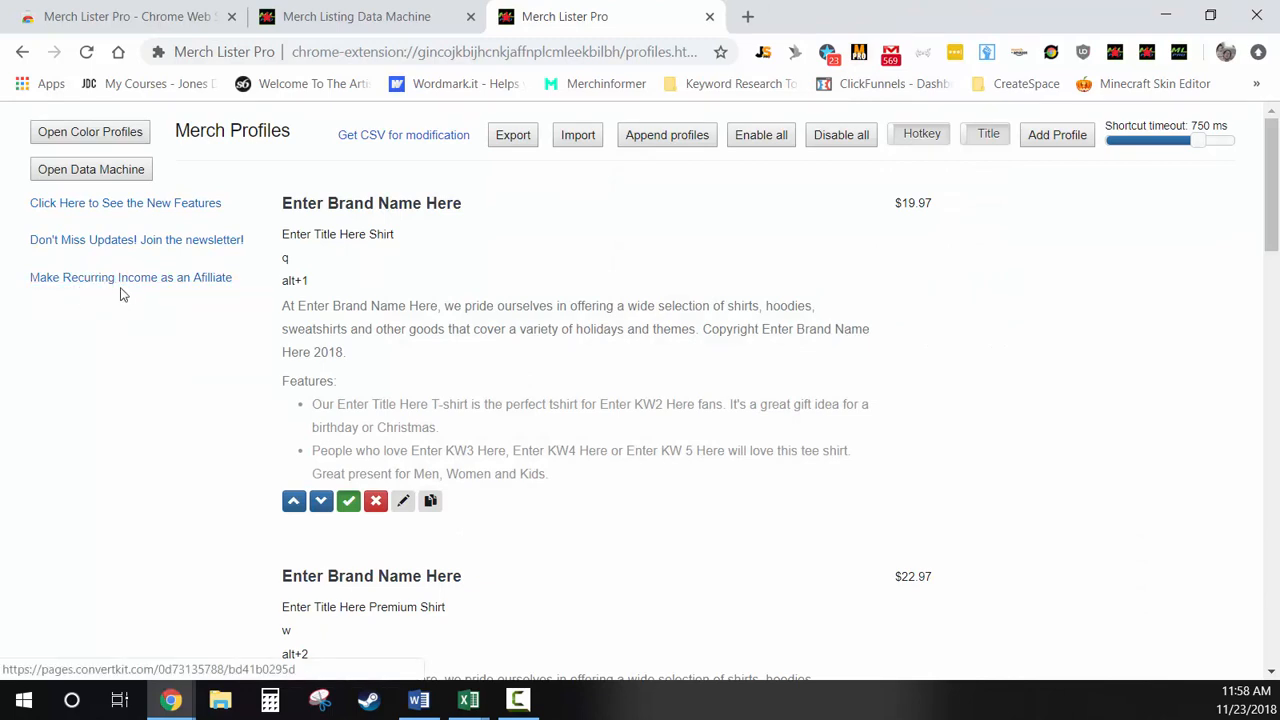
pyautogui.click(131, 277)
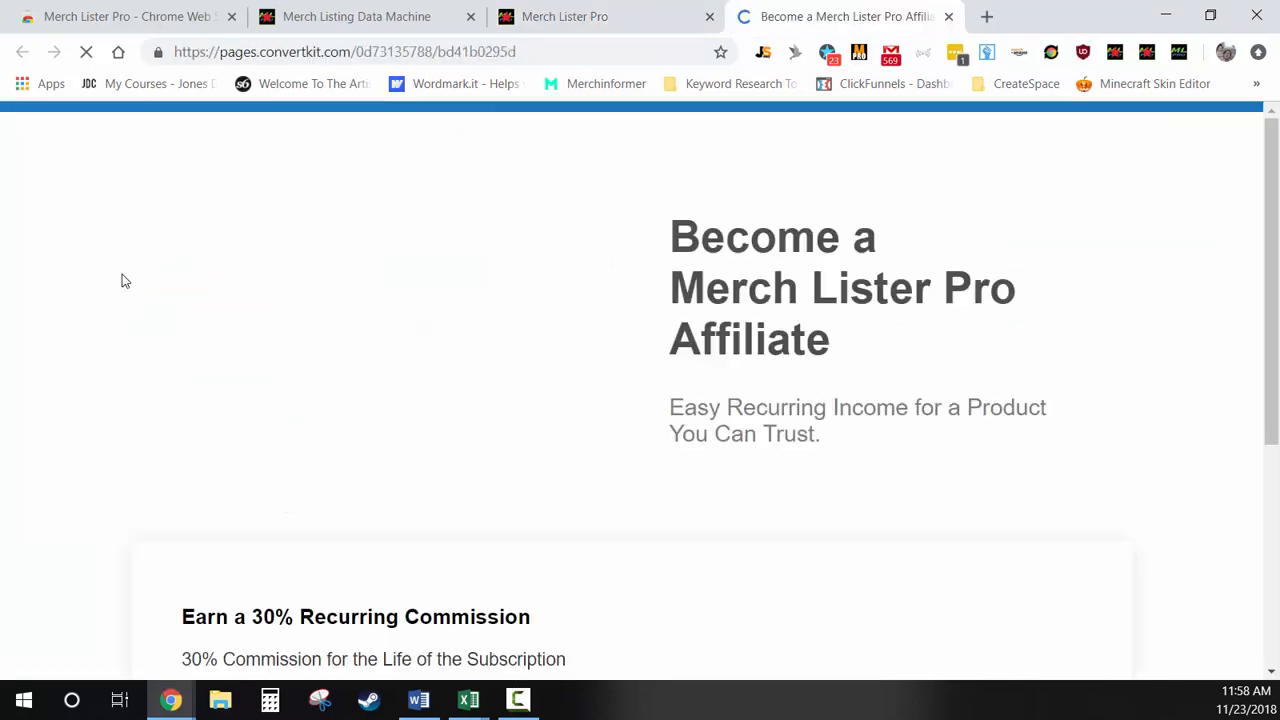
# - Scroll through the 30% recurring commission offer down to the application form
pyautogui.scroll(-3)
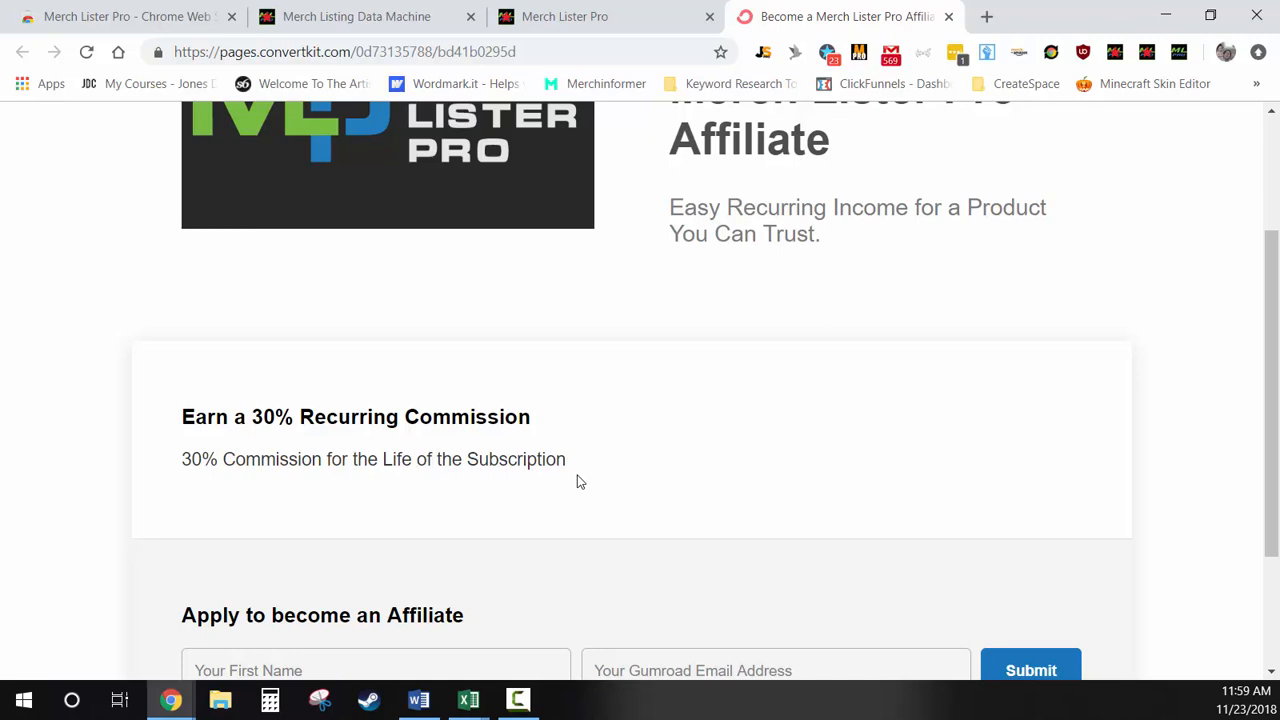
pyautogui.scroll(3)
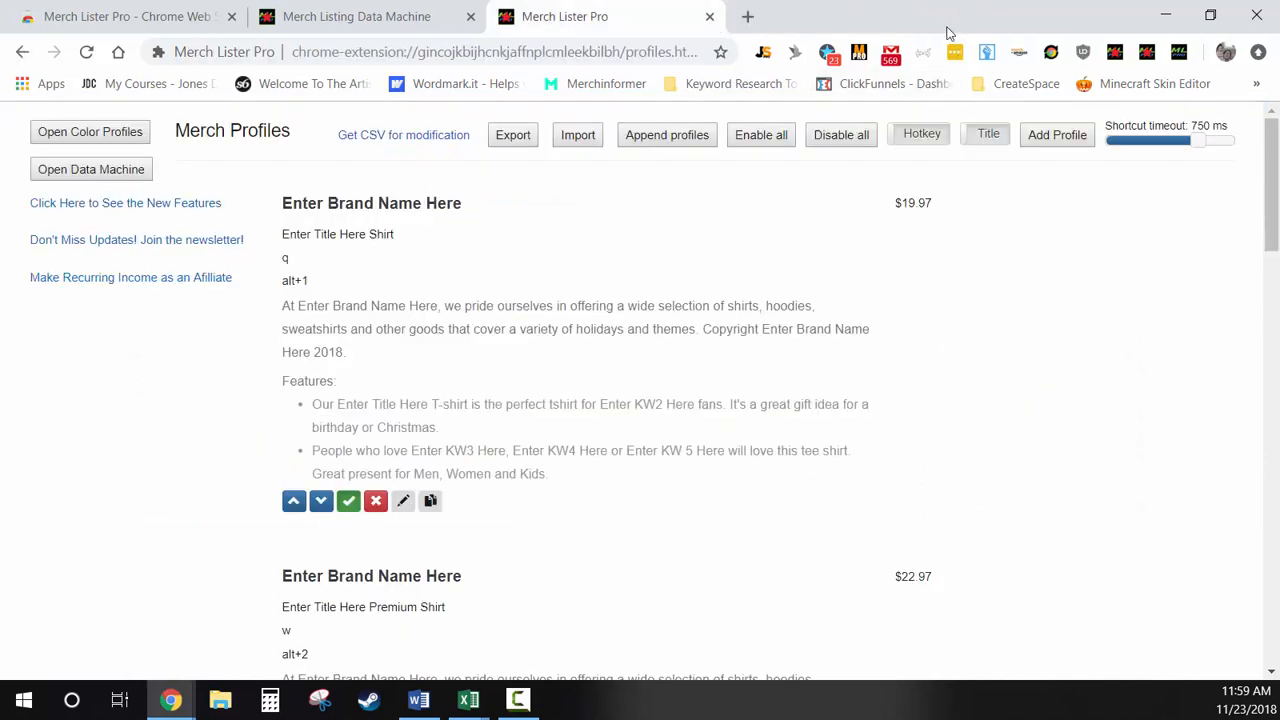
pyautogui.moveTo(1100, 260)
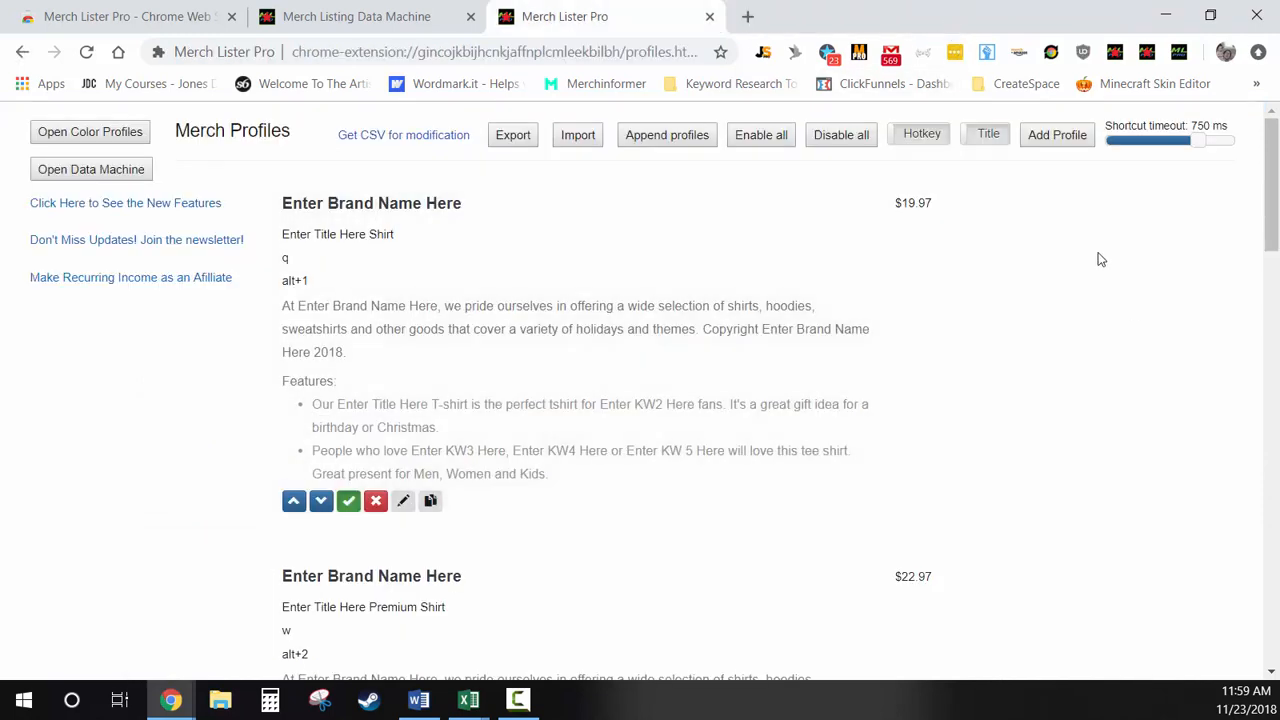